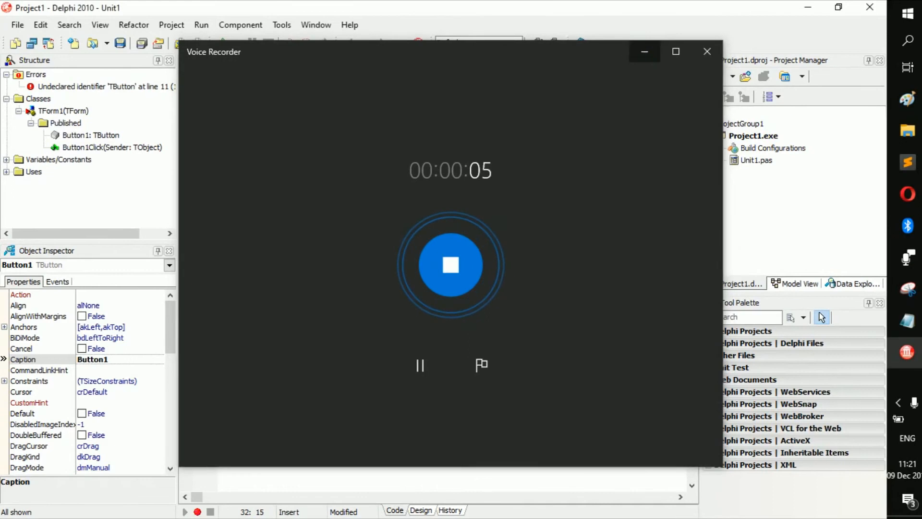
# - Declare 'sString : string;' in the var section after the integer variable
pyautogui.click(706, 52)
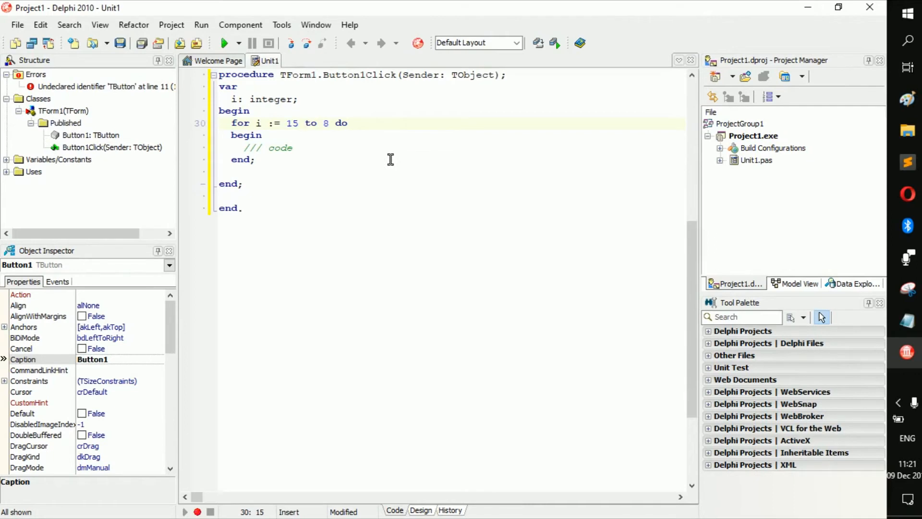
pyautogui.click(305, 123)
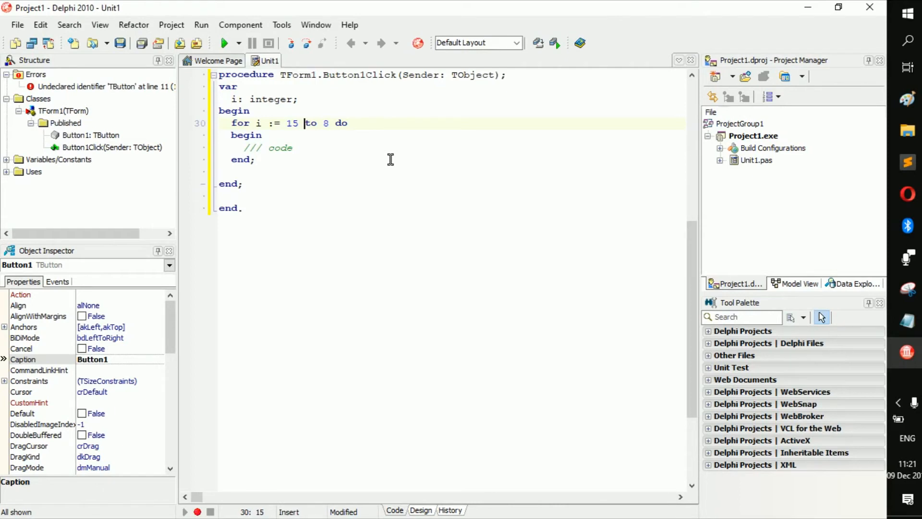
pyautogui.moveTo(310, 210)
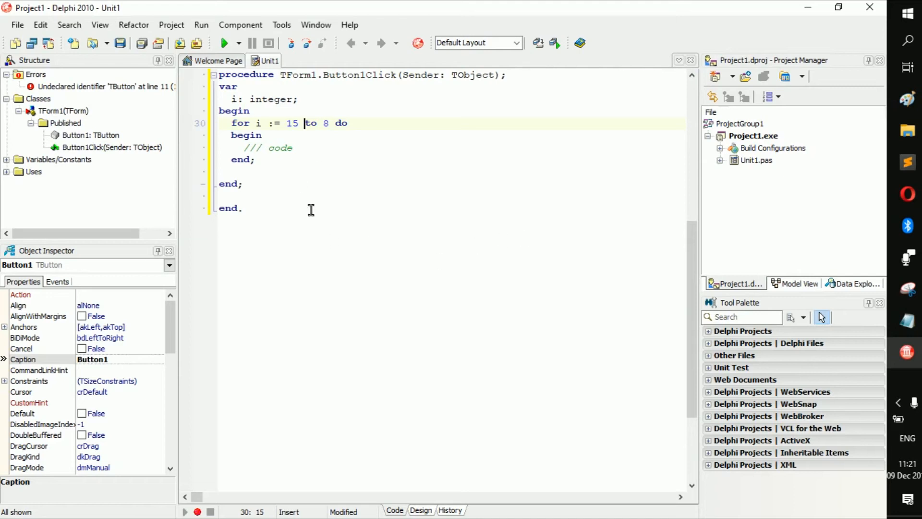
pyautogui.moveTo(324, 133)
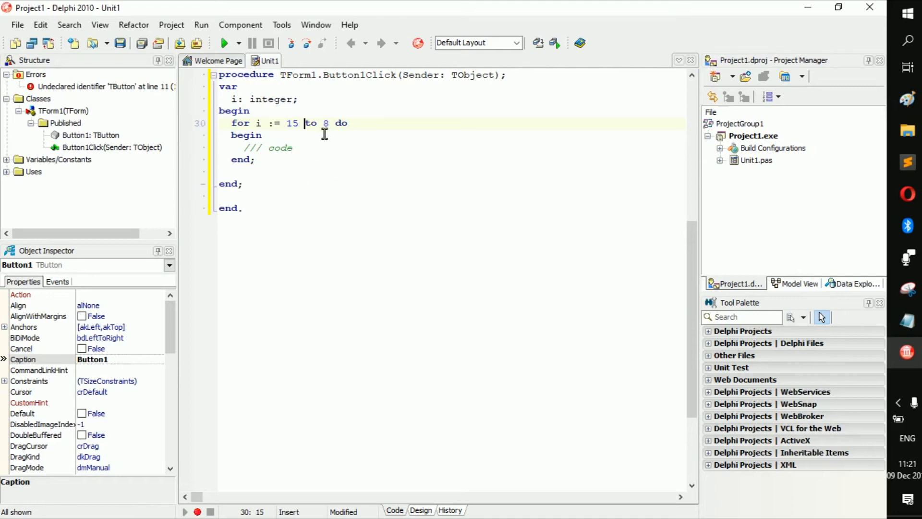
pyautogui.doubleClick(324, 123)
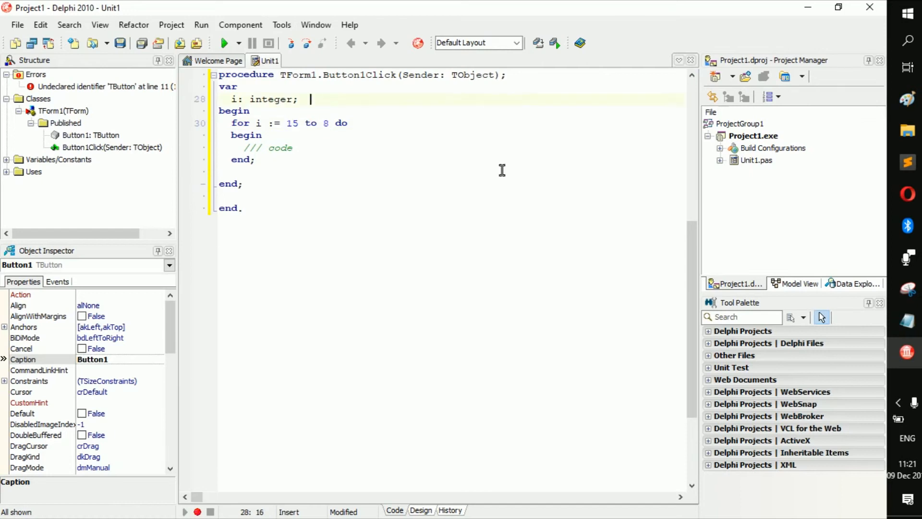
pyautogui.write('sStr')
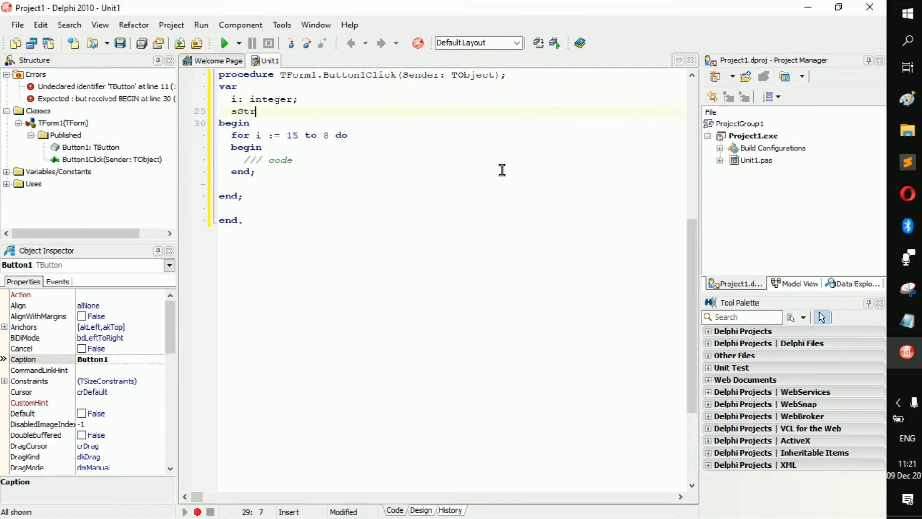
pyautogui.write('ring : st')
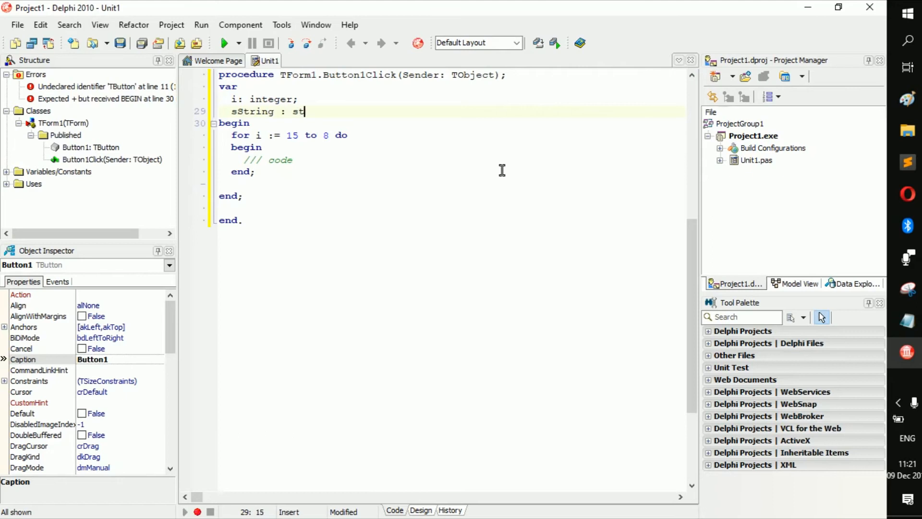
pyautogui.write('ring;')
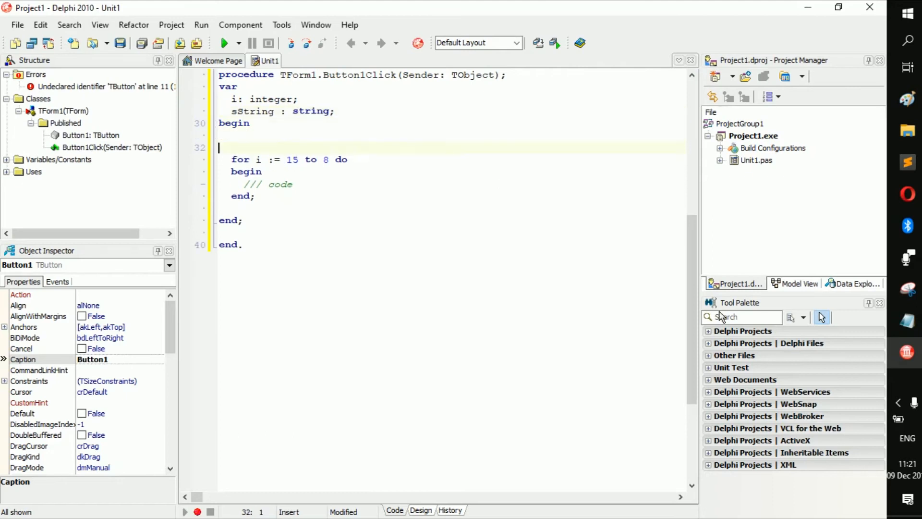
# - Assign sString := 'Onii-chan'; right after begin
pyautogui.write('sSt')
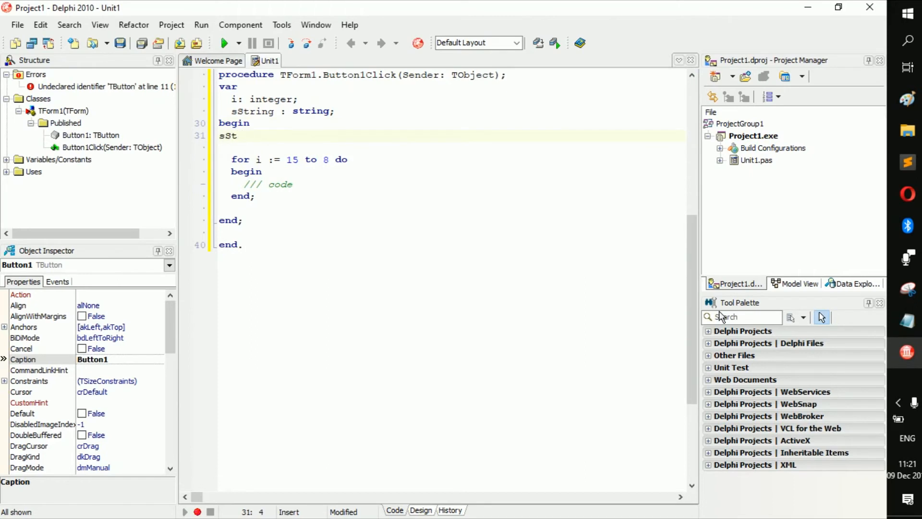
pyautogui.write('ring :=')
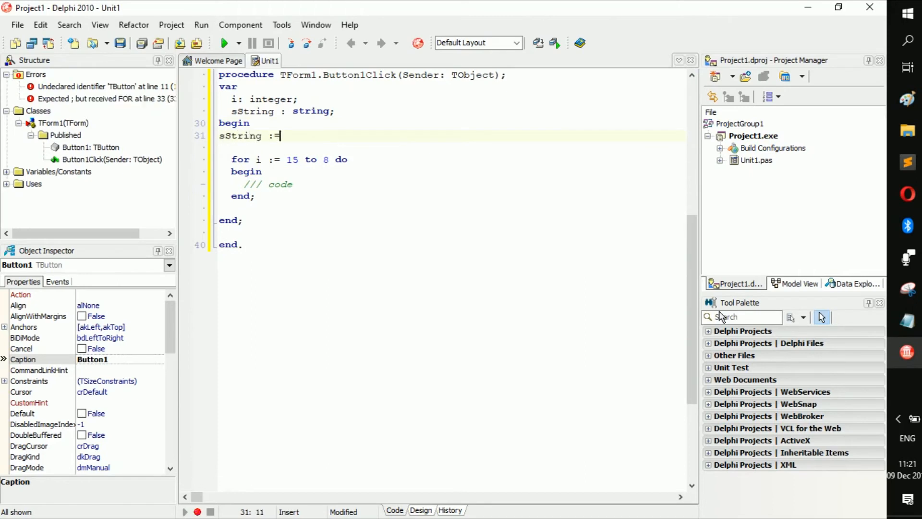
pyautogui.write("'")
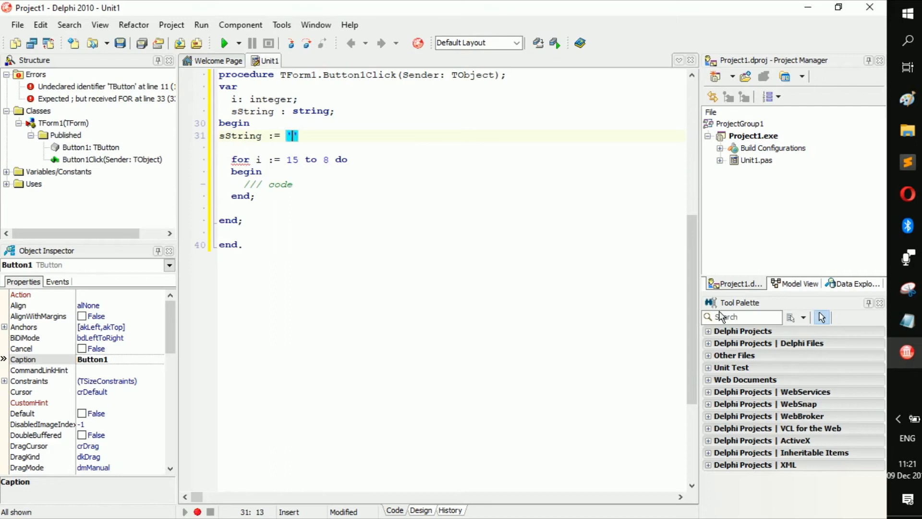
pyautogui.write('Onii-chan')
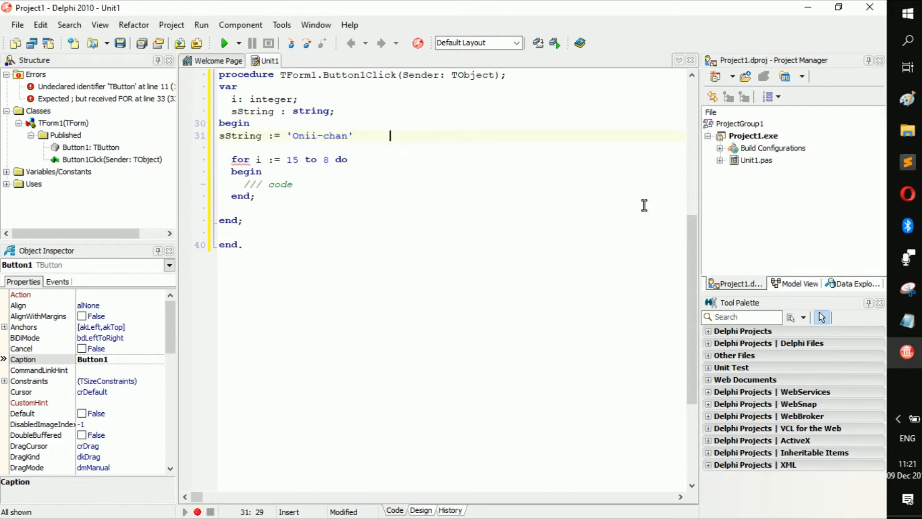
pyautogui.write(';')
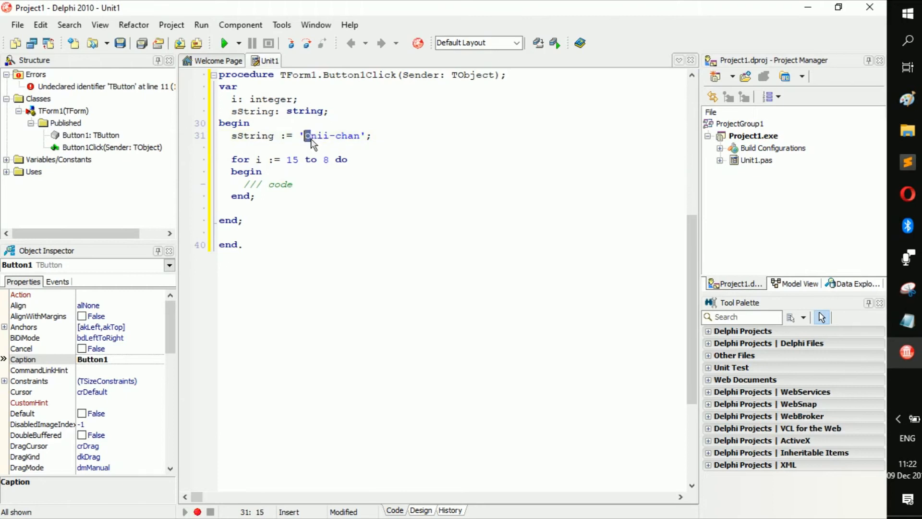
# - Make the for loop run 'for i := 1 to length(sString) do' and add a line after its end
pyautogui.click(349, 135)
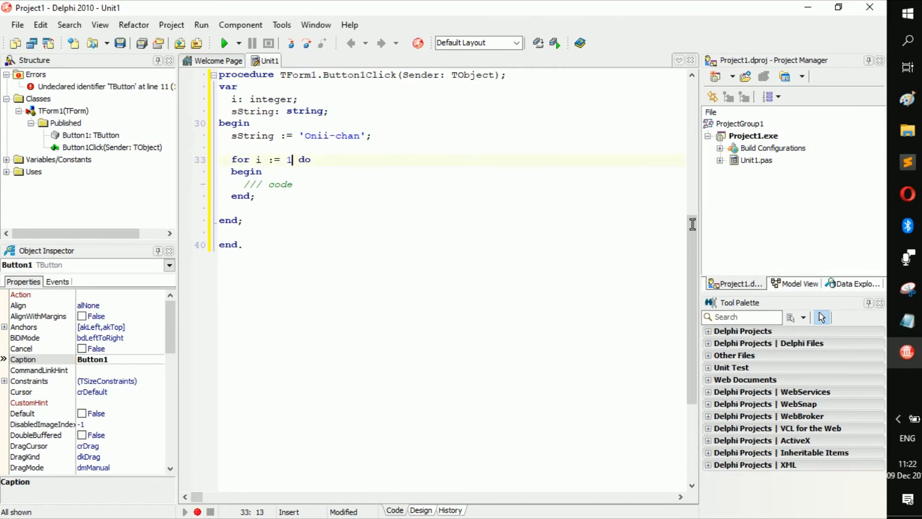
pyautogui.write('to')
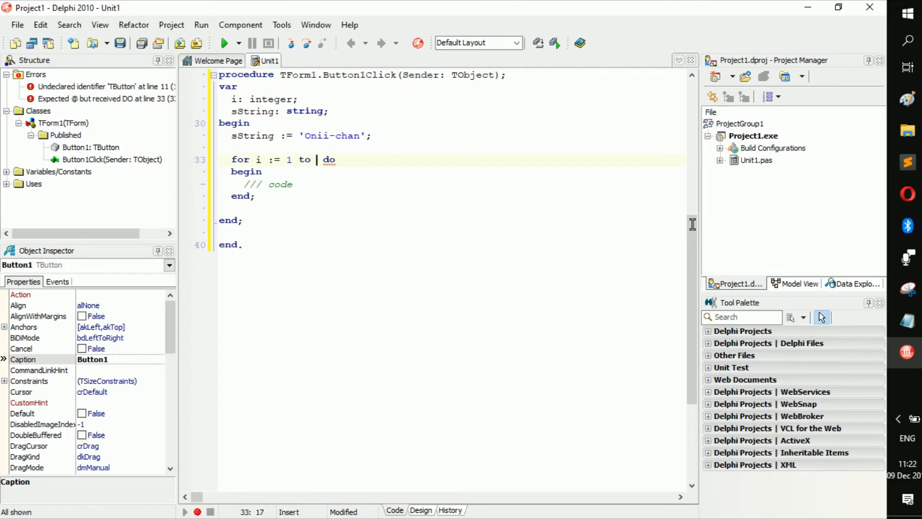
pyautogui.write('length')
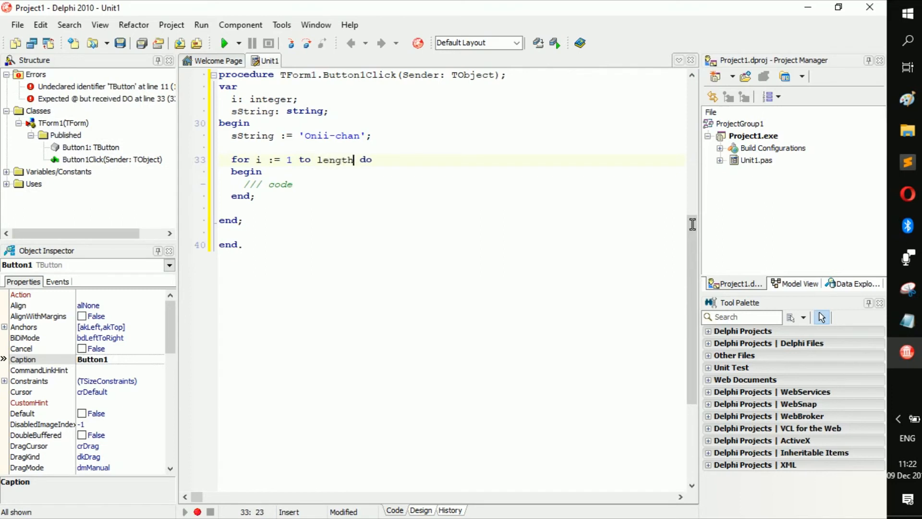
pyautogui.write('()')
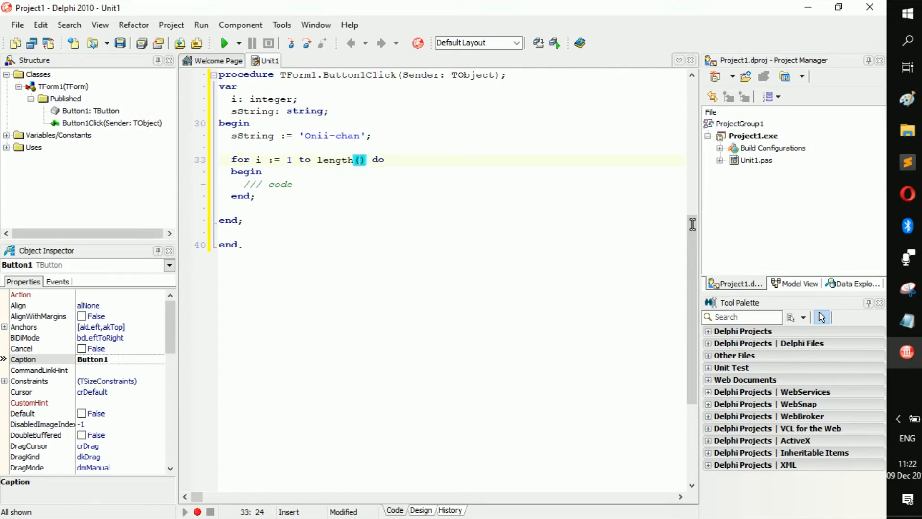
pyautogui.write('sString')
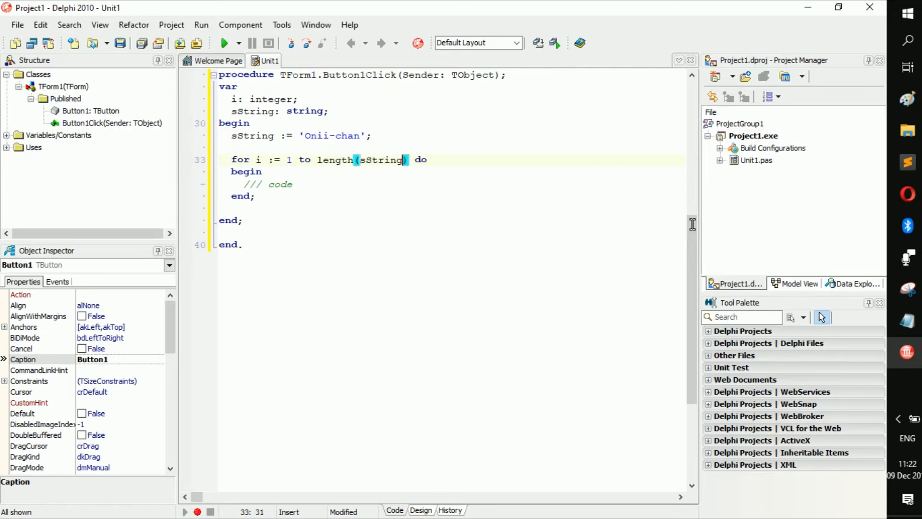
pyautogui.moveTo(328, 171)
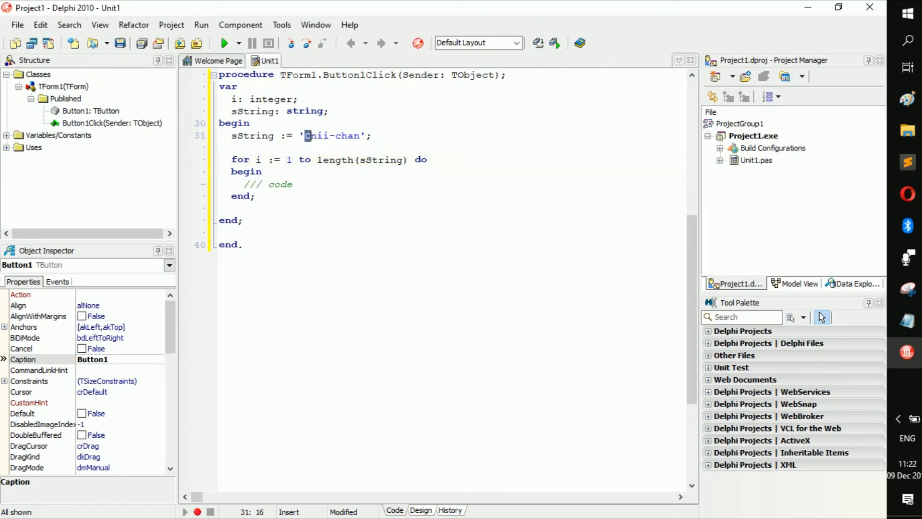
pyautogui.doubleClick(316, 136)
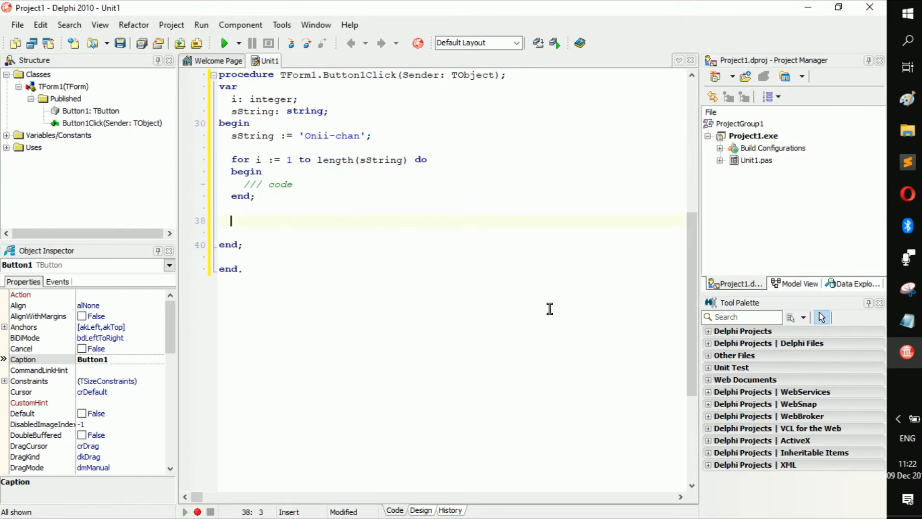
# - Add showMessage(length(sString)); after the loop and compile, hitting an incompatible-types error
pyautogui.write('showMes')
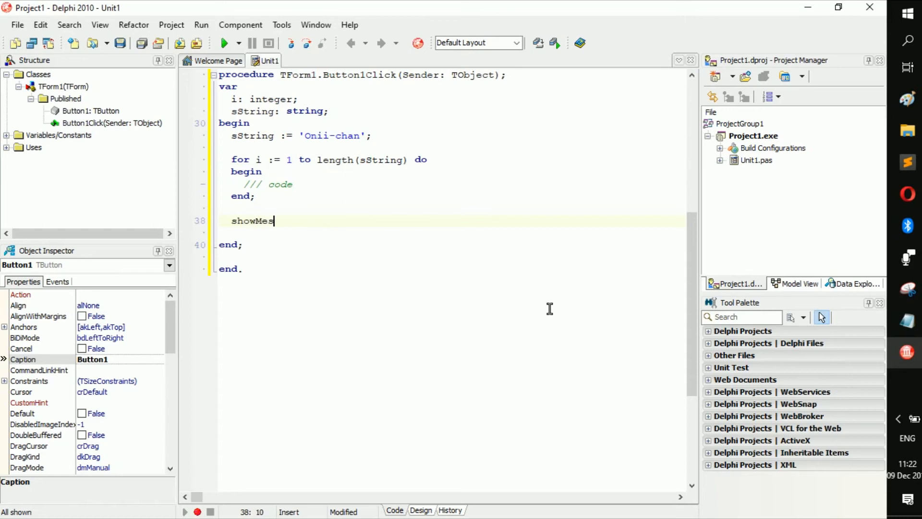
pyautogui.write('sage();')
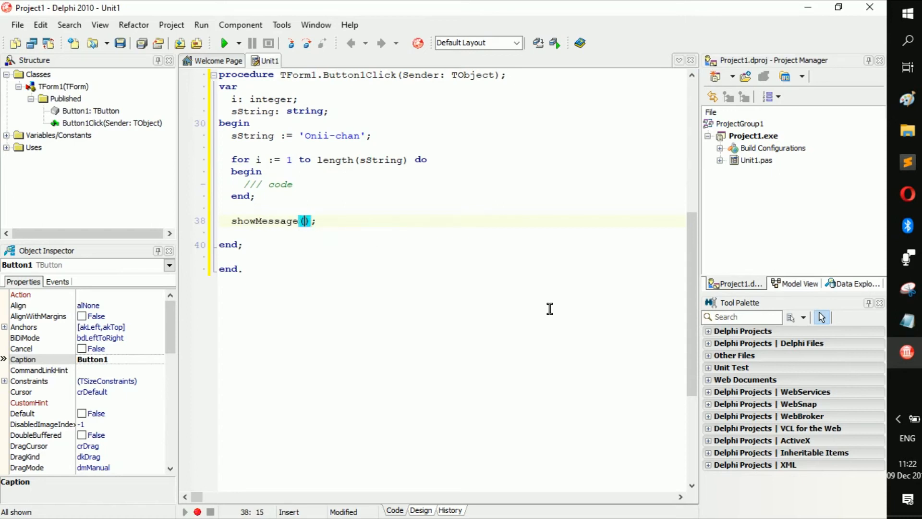
pyautogui.write('length')
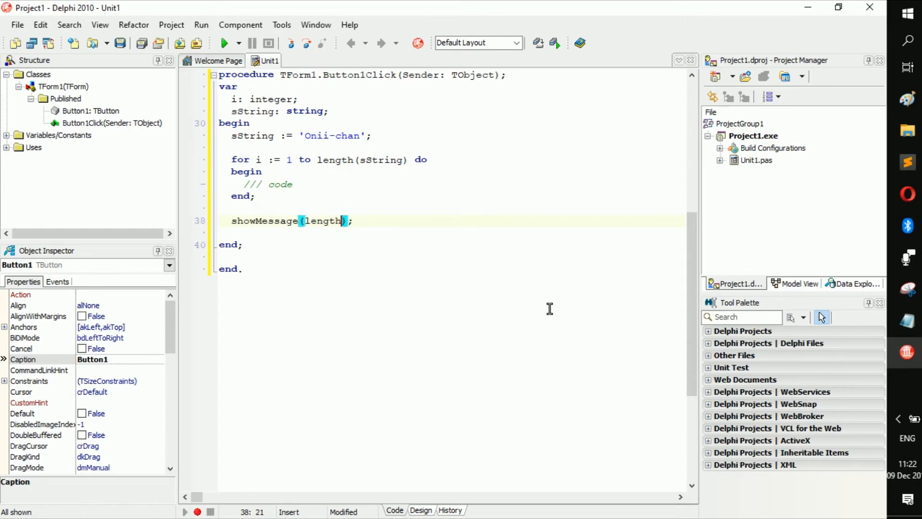
pyautogui.write('sString)')
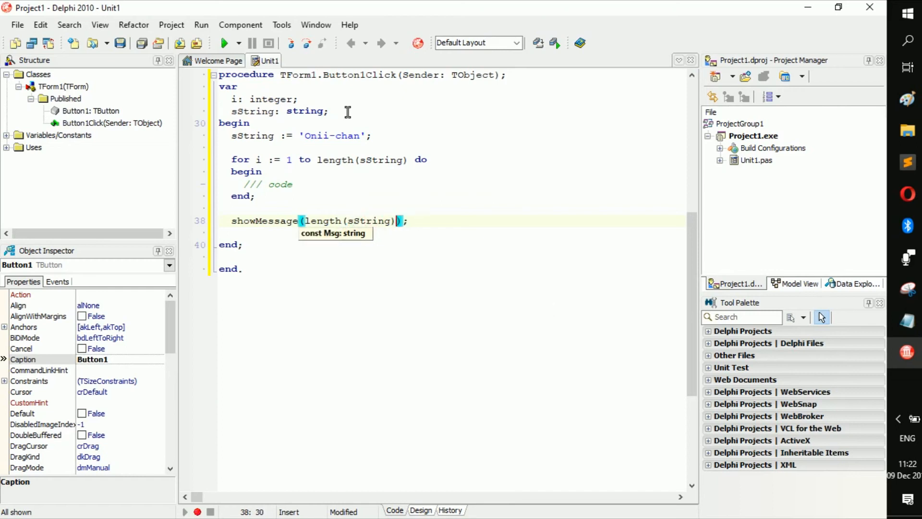
pyautogui.click(225, 43)
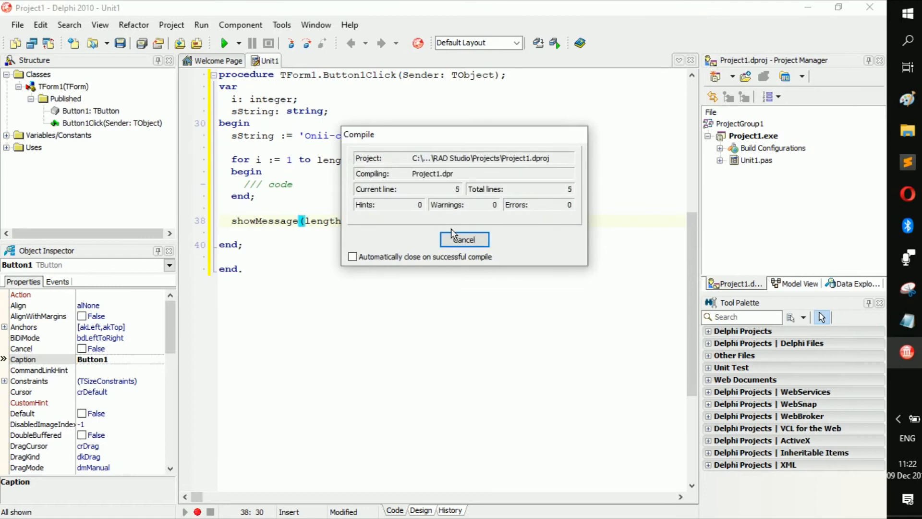
# - Wrap length(sString) in inttostr( ) inside the showMessage call
pyautogui.click(463, 239)
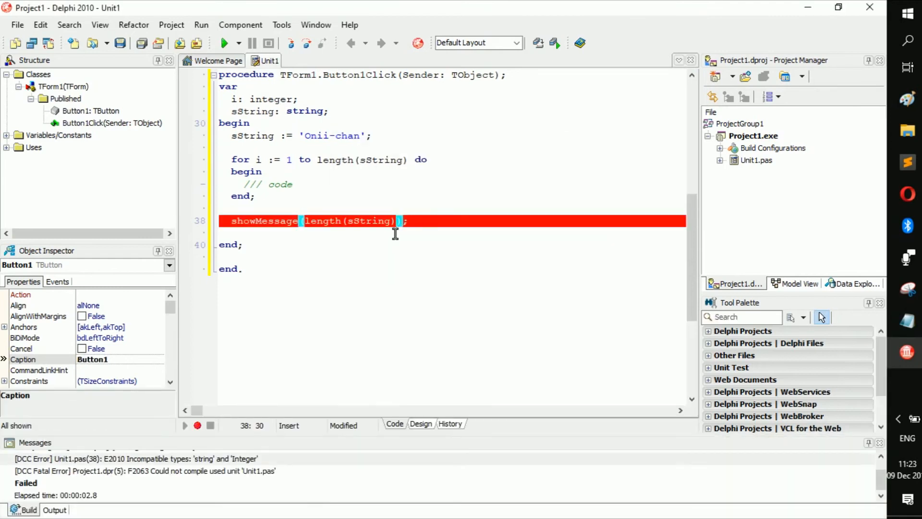
pyautogui.click(328, 221)
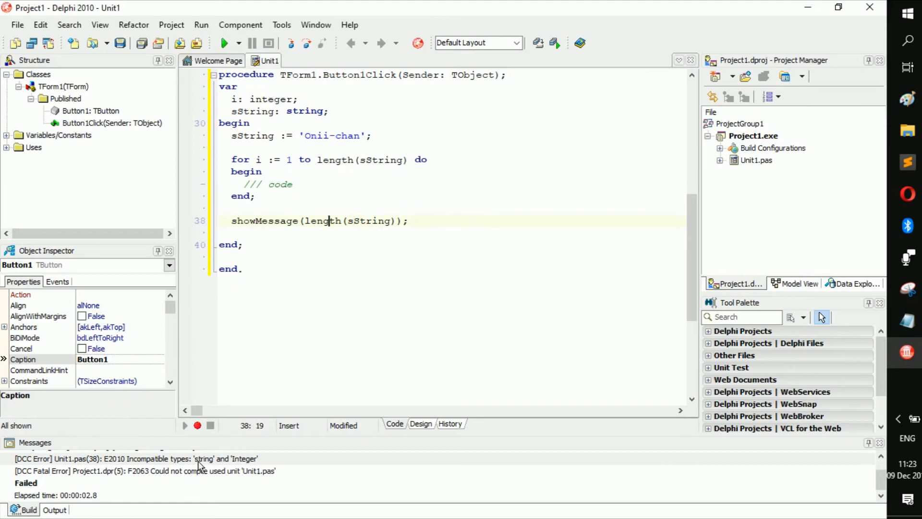
pyautogui.write('inttostr')
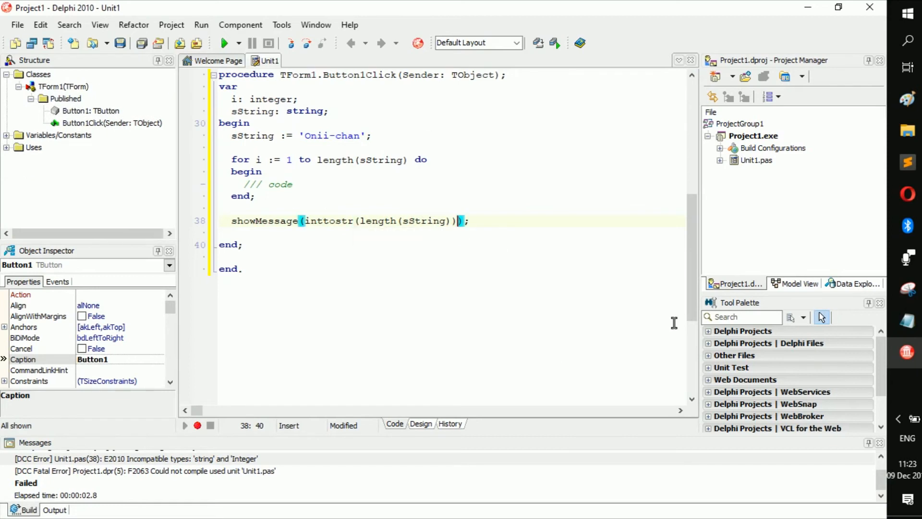
# - Run the project, press Button1 and dismiss the message reporting length 9
pyautogui.click(224, 43)
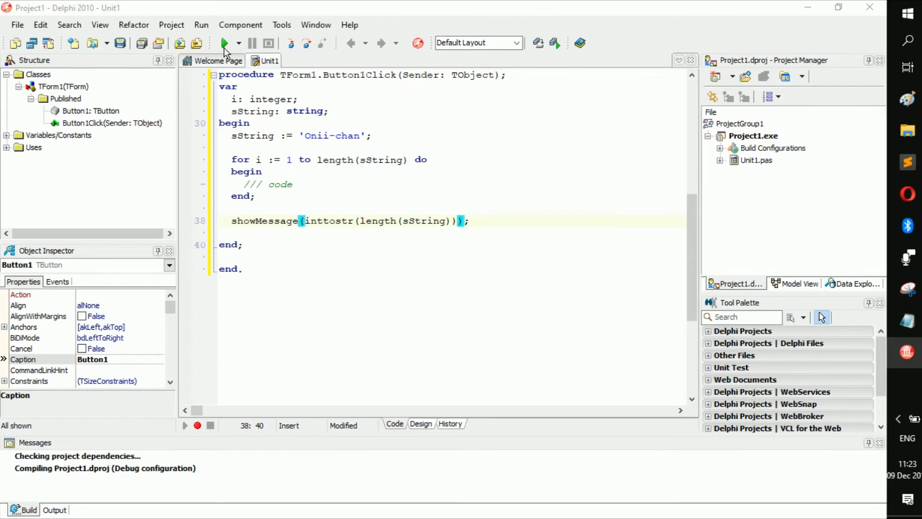
pyautogui.click(224, 43)
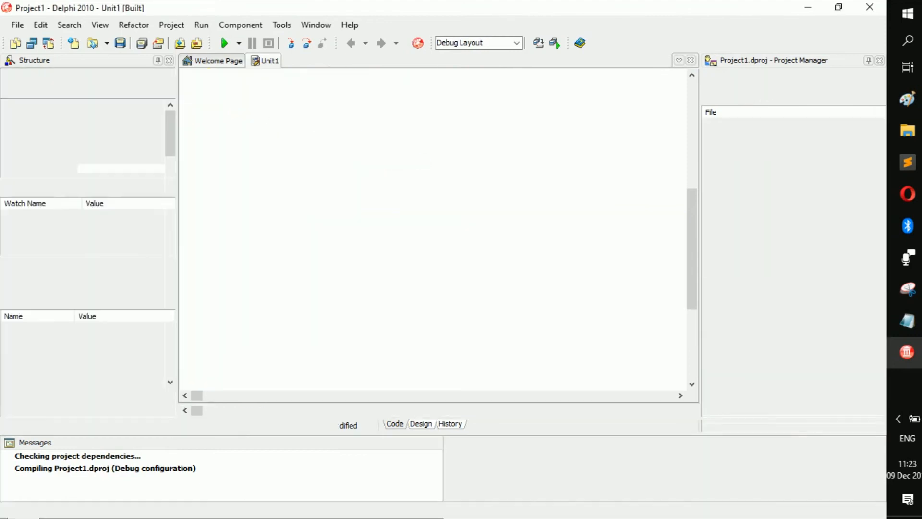
pyautogui.click(224, 43)
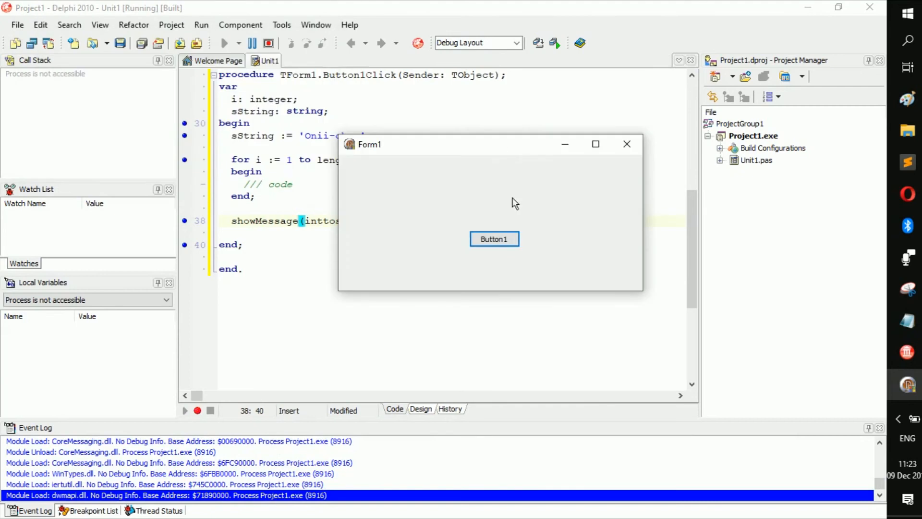
pyautogui.click(494, 239)
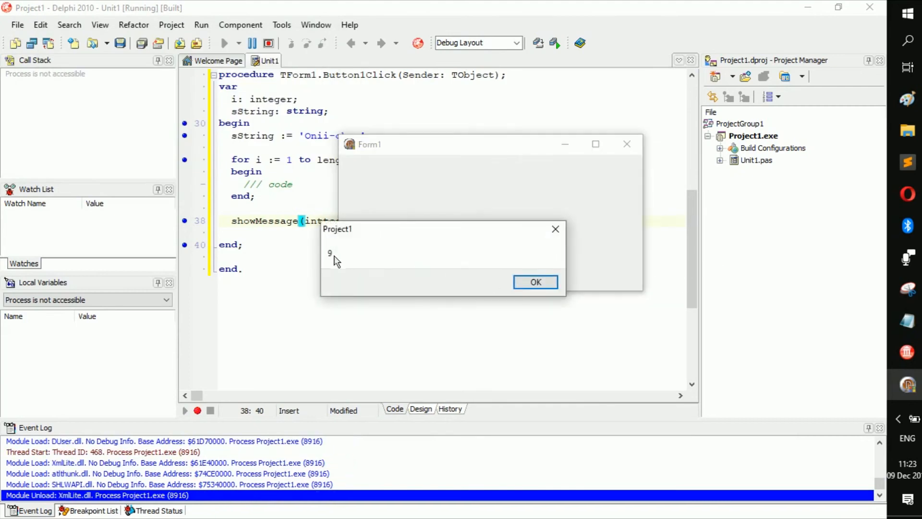
pyautogui.click(535, 281)
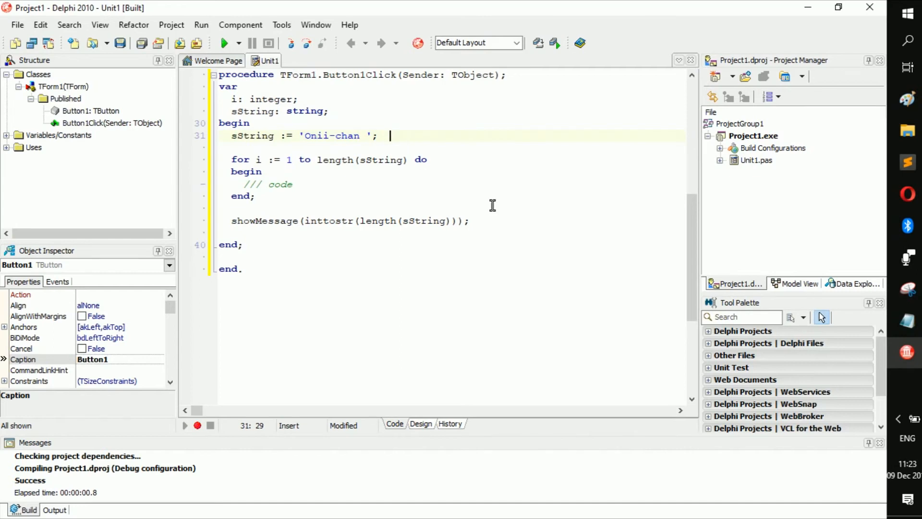
# - Remove the trailing space from sString and delete the loop's '/// code' placeholder comment
pyautogui.write('//32')
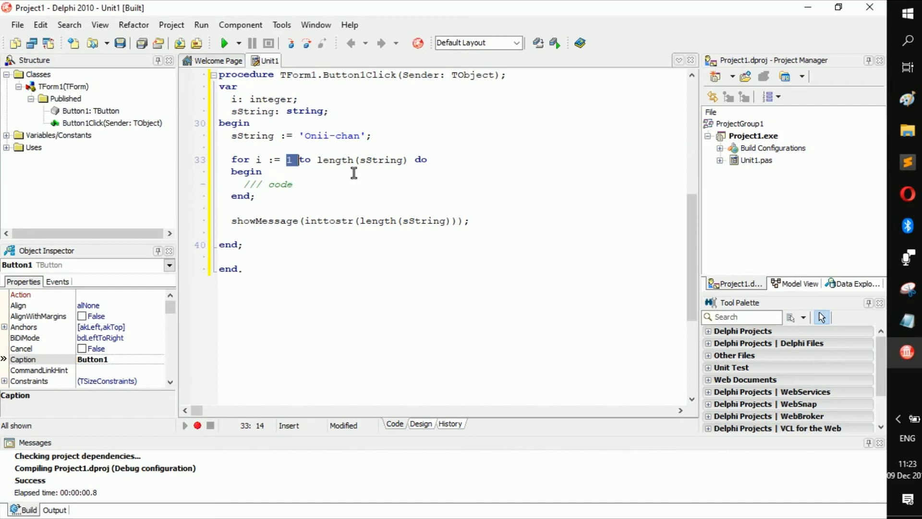
pyautogui.moveTo(318, 160); pyautogui.dragTo(390, 159)
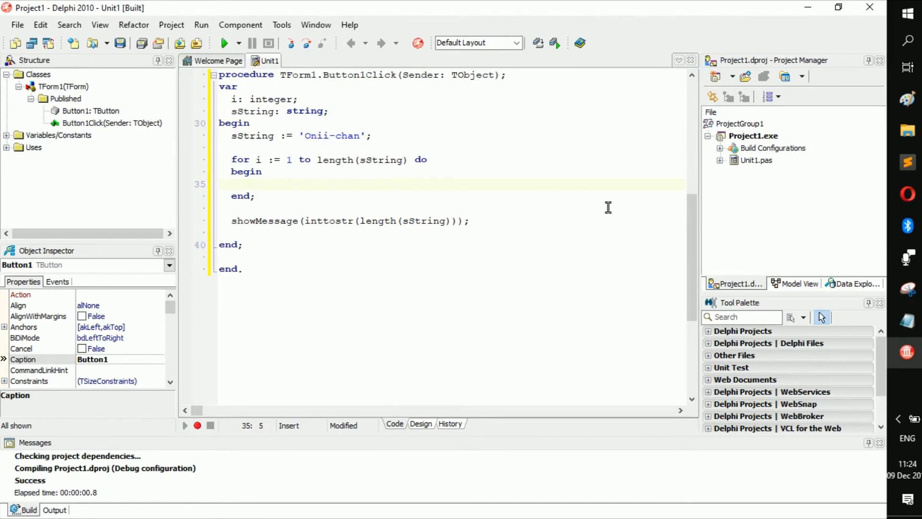
# - Write 'if sString[i] in ['a','e','i','o','u'] then' in the loop and start declaring iCount
pyautogui.write('if  then')
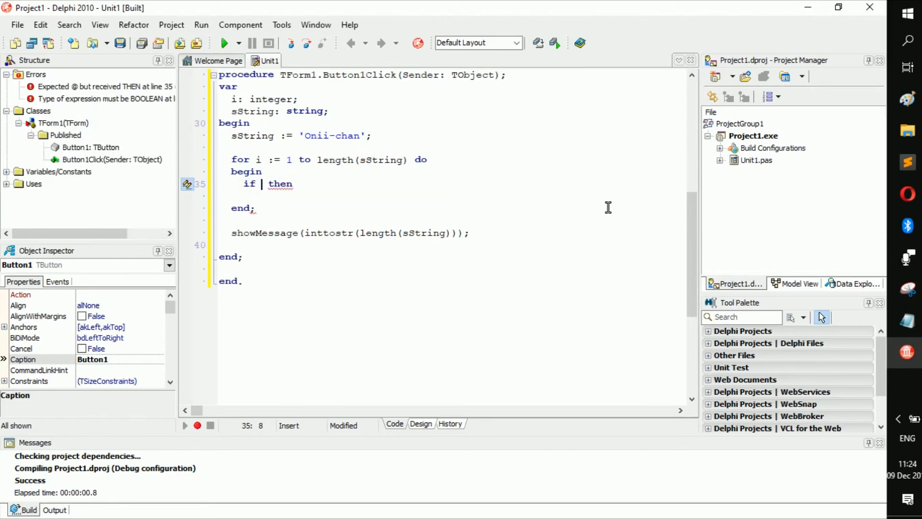
pyautogui.write('sString')
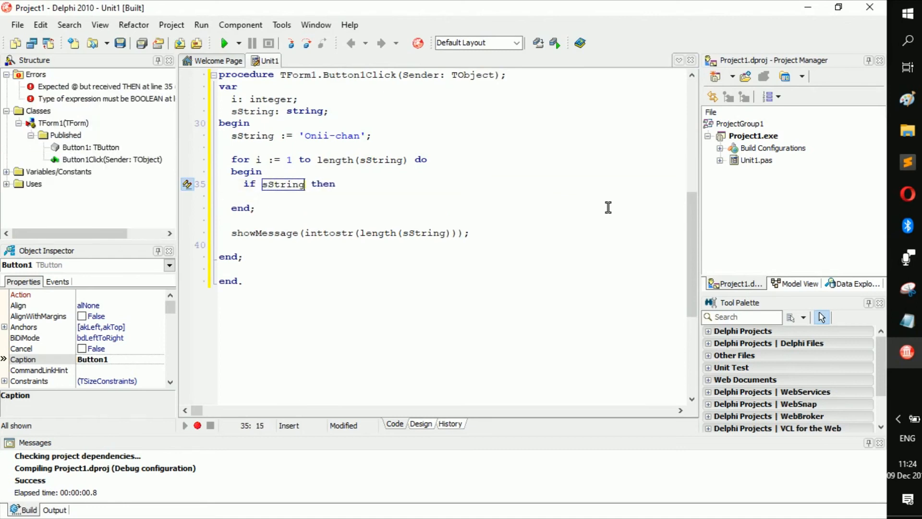
pyautogui.write('[')
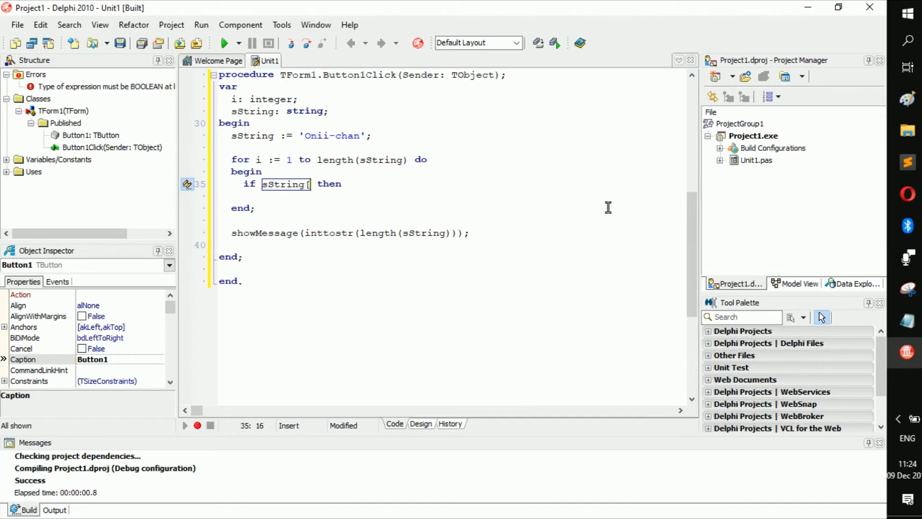
pyautogui.write('i]')
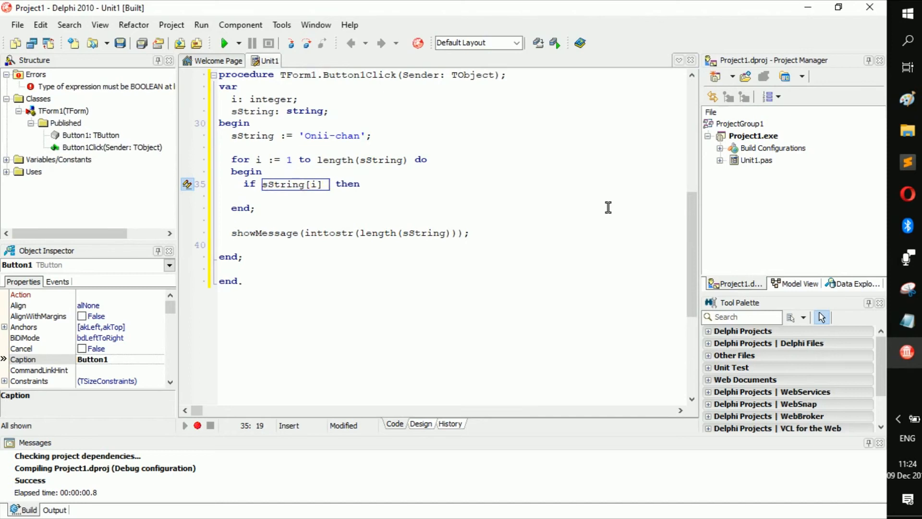
pyautogui.write('in []')
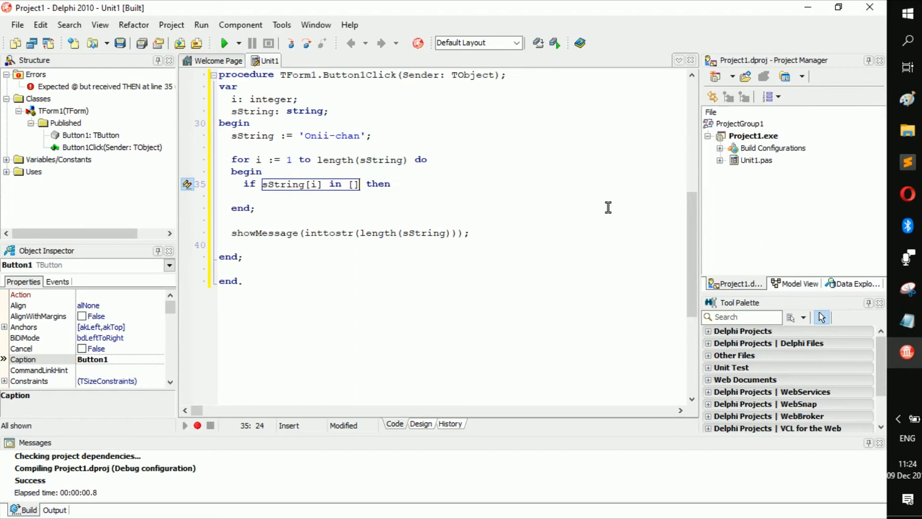
pyautogui.write("'a'")
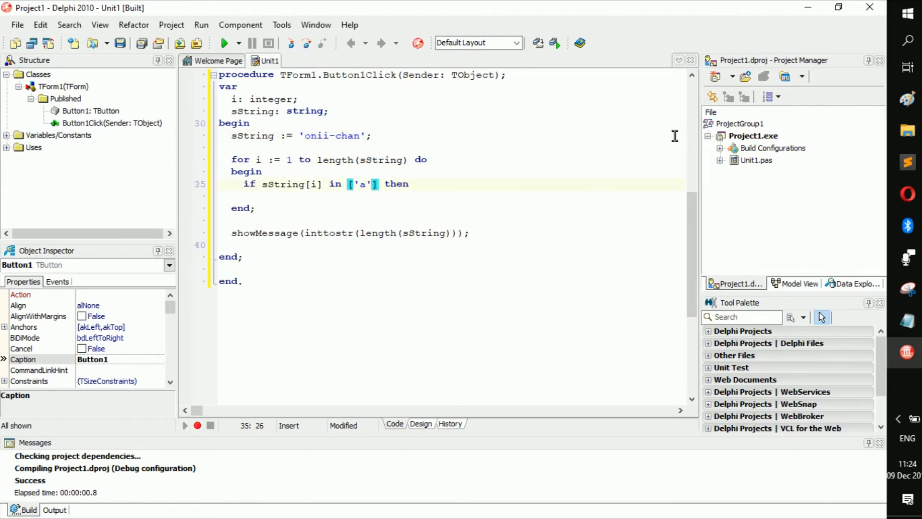
pyautogui.write(", '")
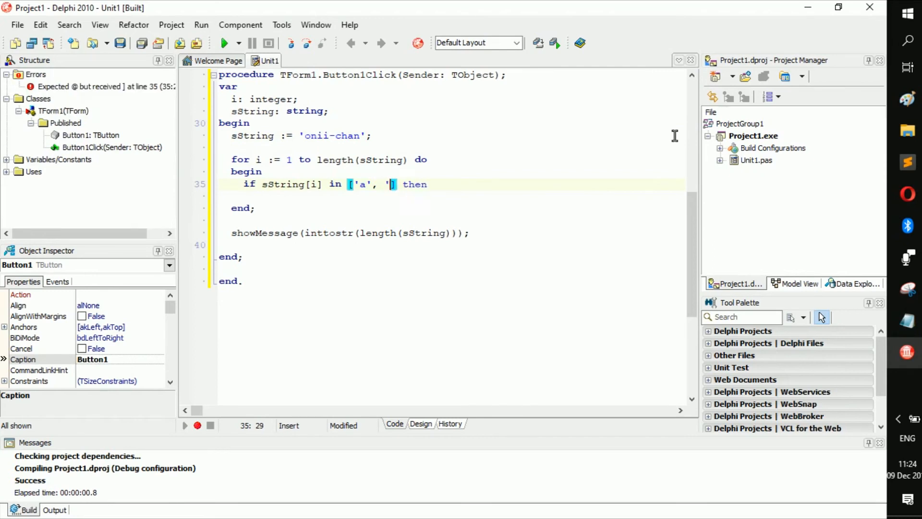
pyautogui.write("e', 'i',")
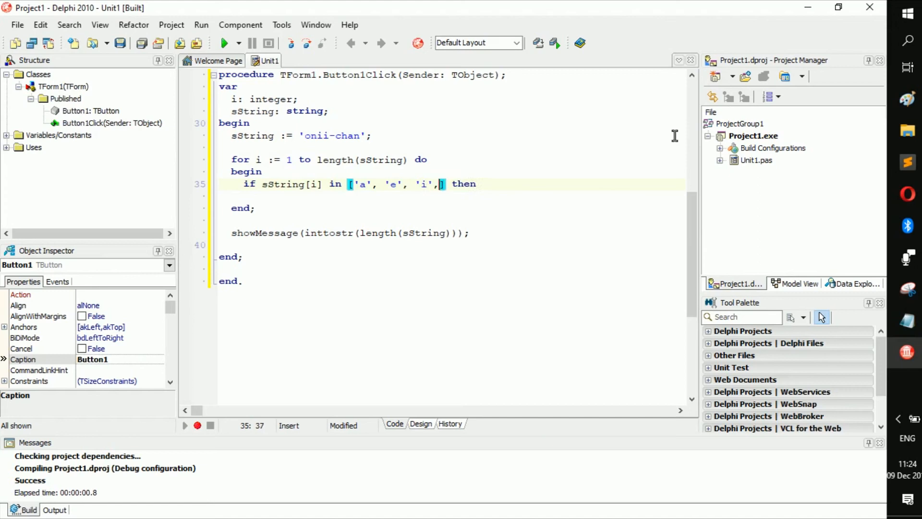
pyautogui.write("'o'")
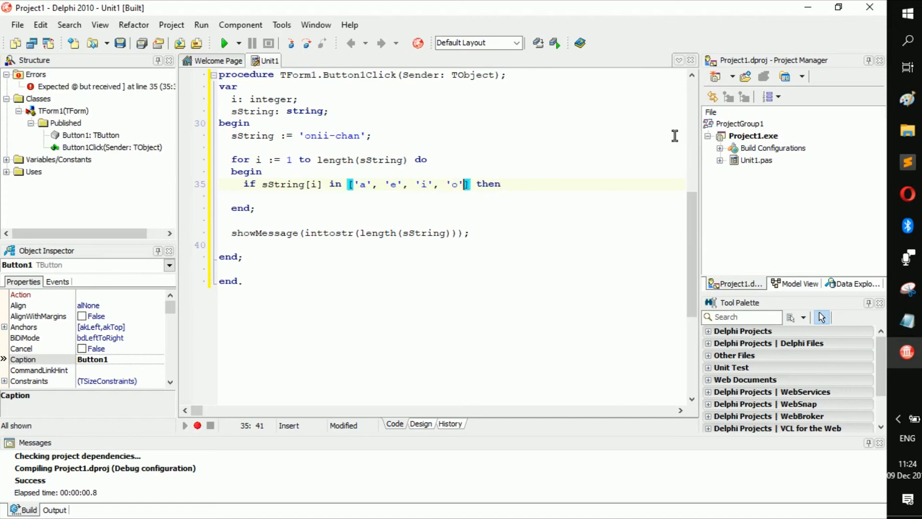
pyautogui.write(", 'u'")
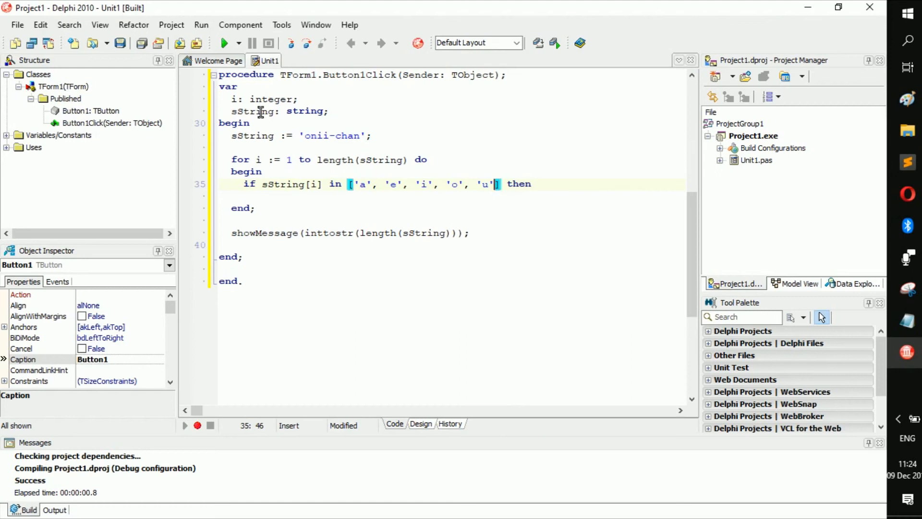
pyautogui.write(', iCount')
pyautogui.click(450, 195)
pyautogui.write('begin')
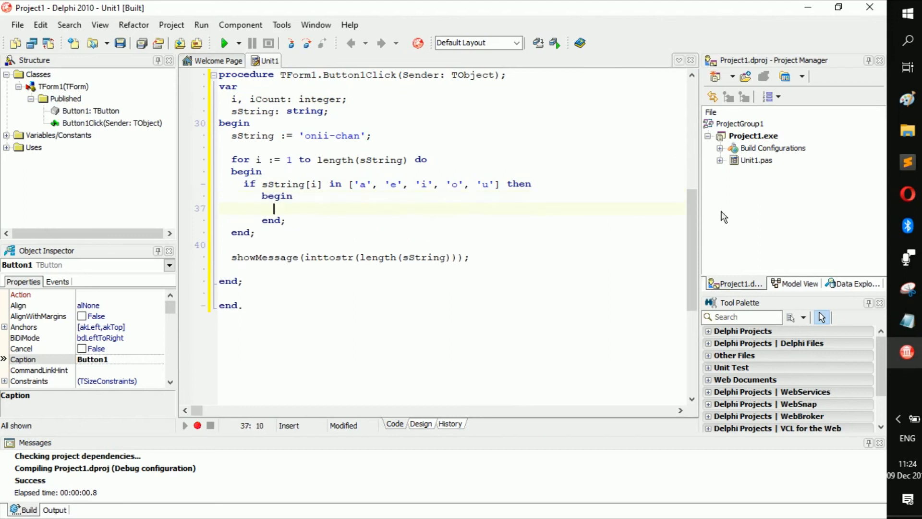
pyautogui.moveTo(419, 213)
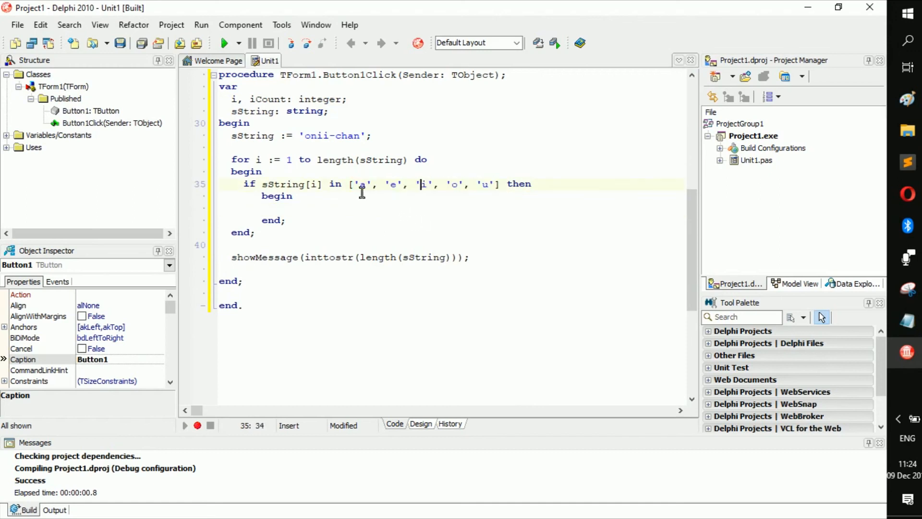
pyautogui.moveTo(345, 171)
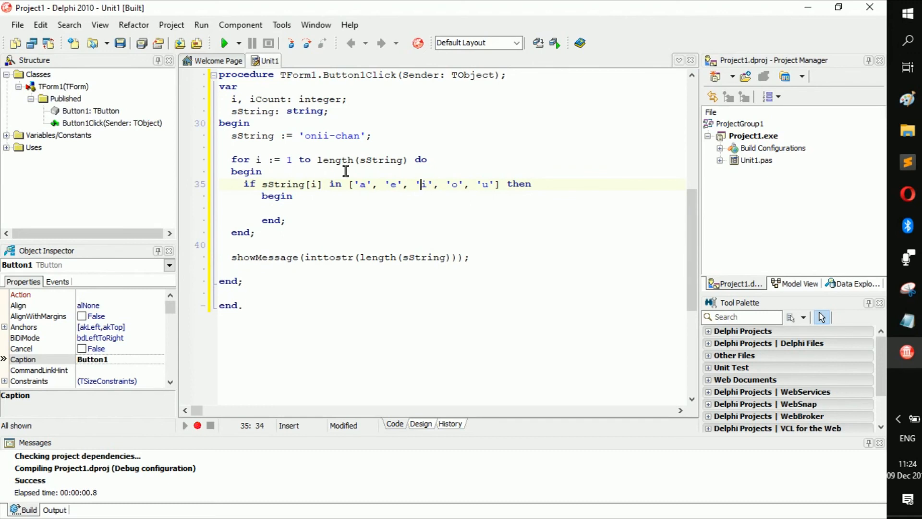
pyautogui.moveTo(313, 198)
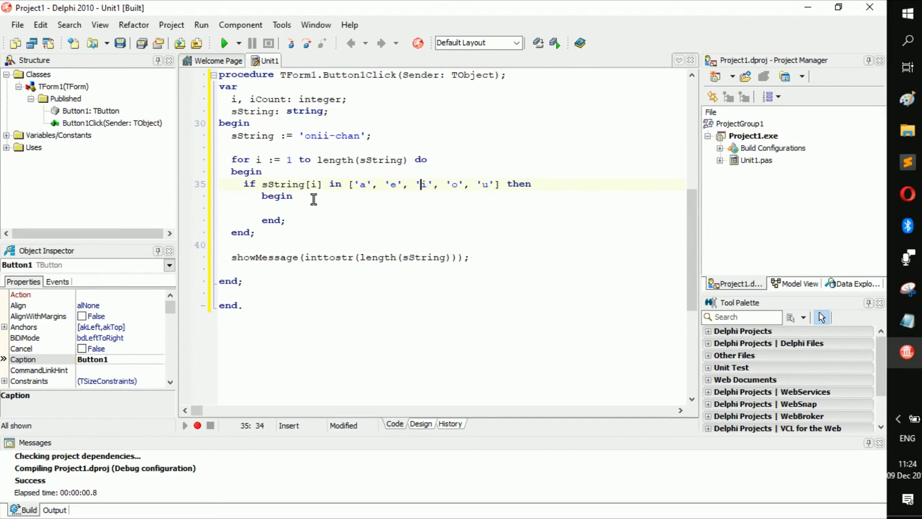
# - Increment the counter with inc(iCount); inside the vowel check's block
pyautogui.write('i')
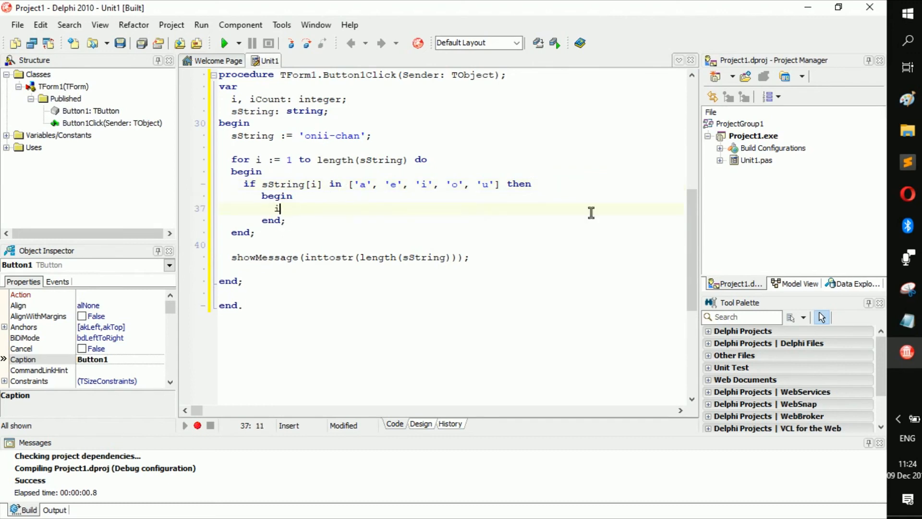
pyautogui.write('nc(iCou')
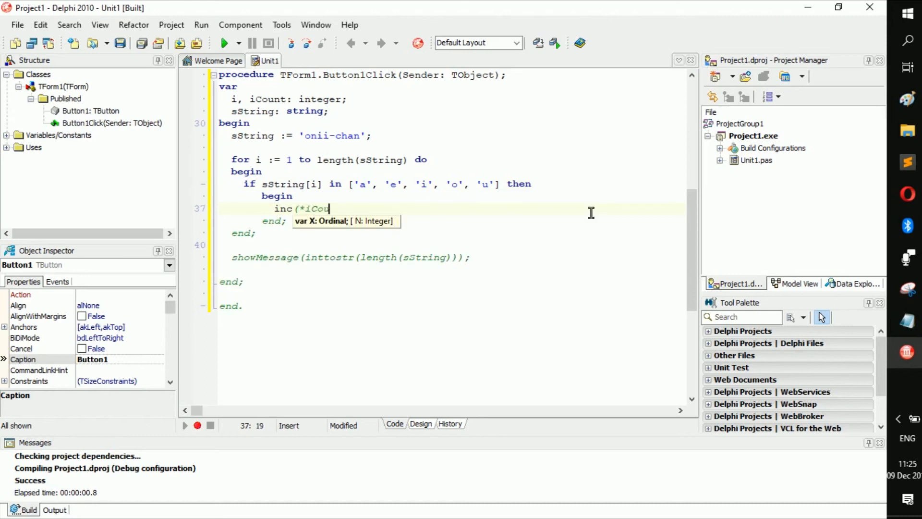
pyautogui.write('nt)')
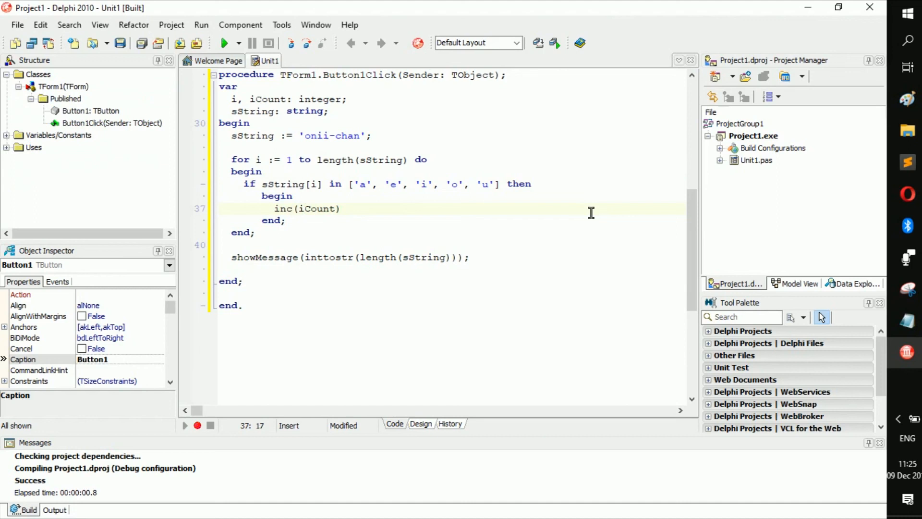
pyautogui.write(';')
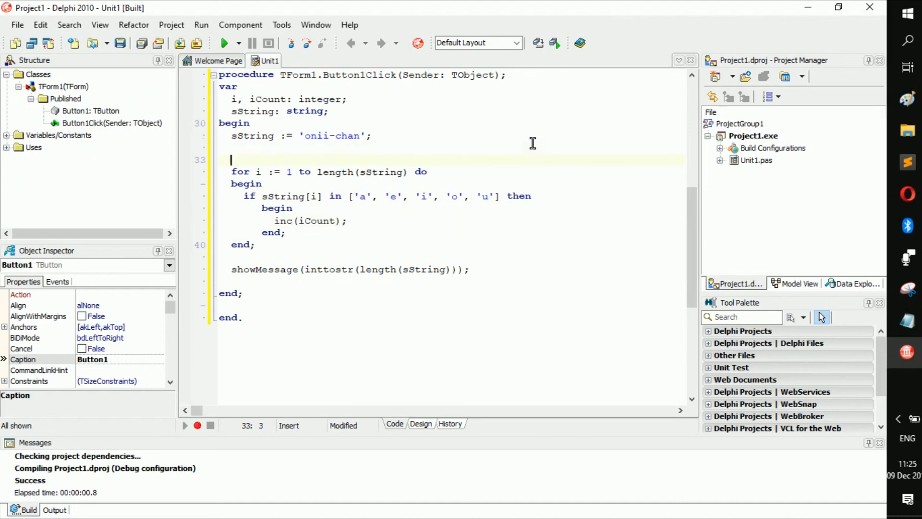
# - Initialise iCount := 0; after the sString assignment, before the loop
pyautogui.write('iCou')
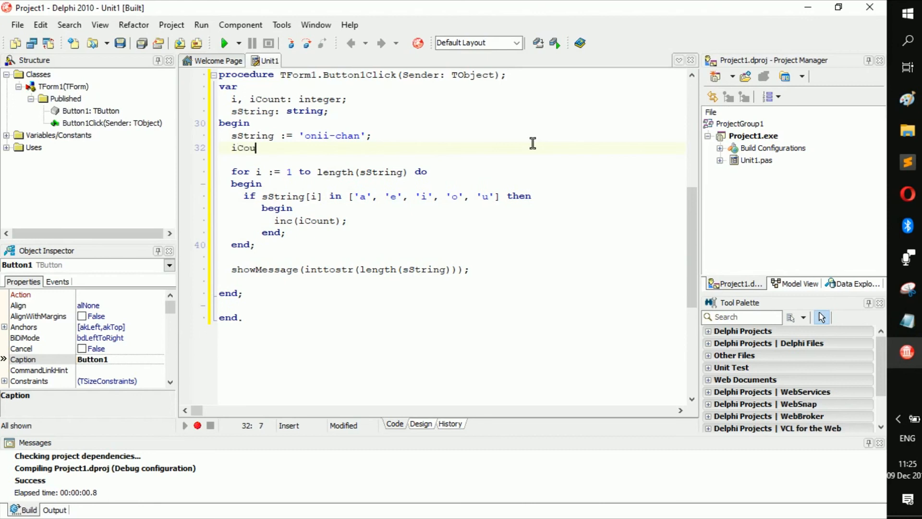
pyautogui.write('nt := 0;')
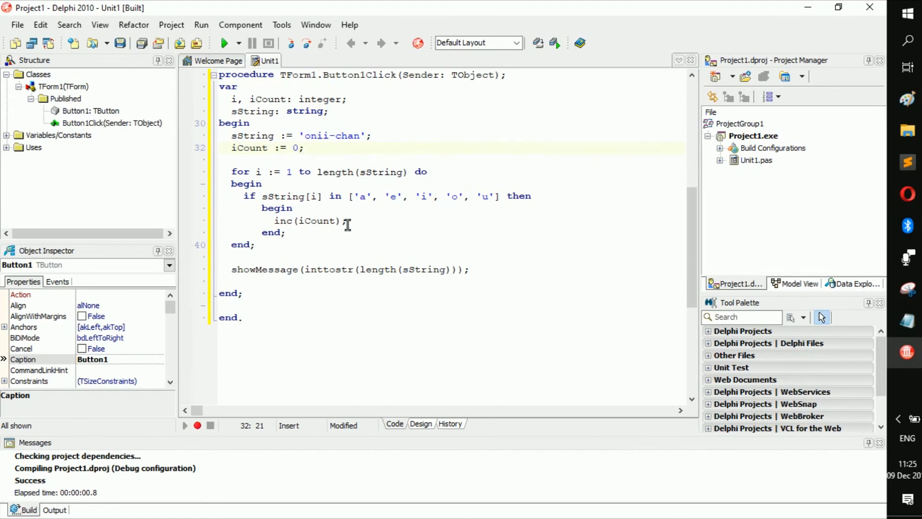
pyautogui.moveTo(355, 196); pyautogui.dragTo(468, 196)
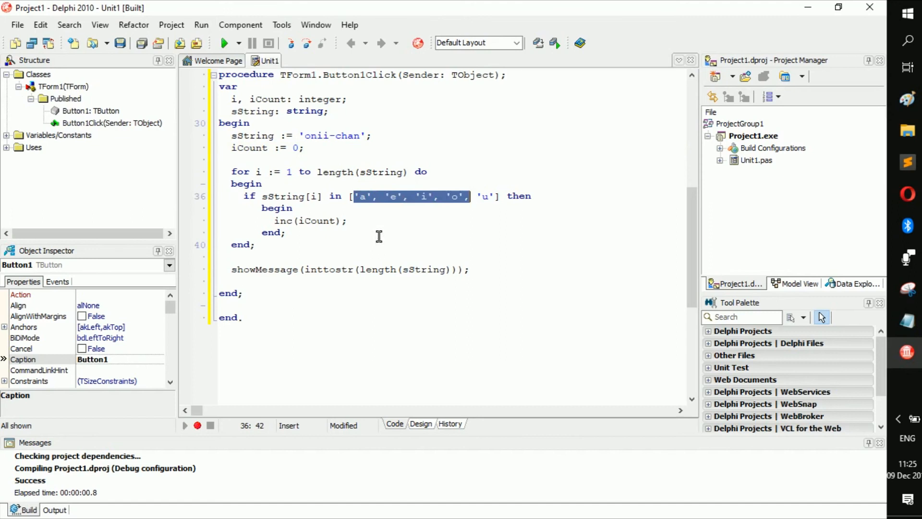
pyautogui.click(365, 220)
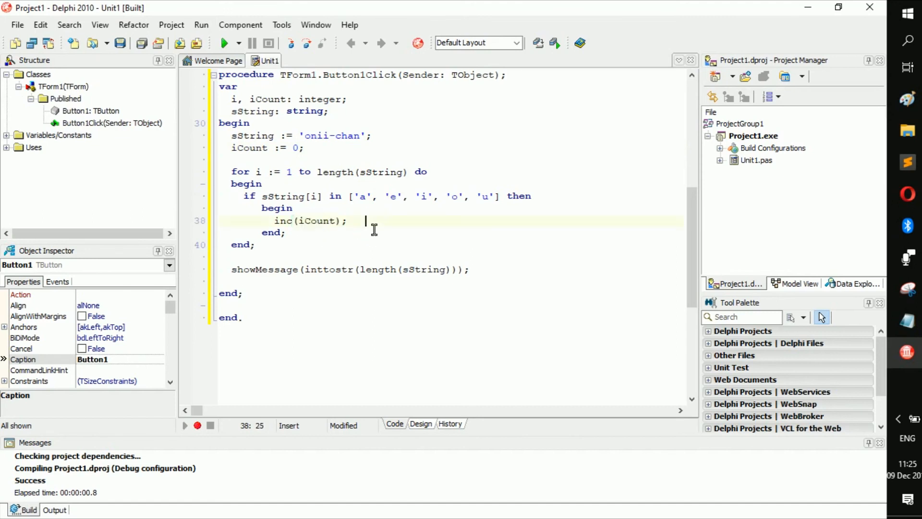
pyautogui.click(322, 135)
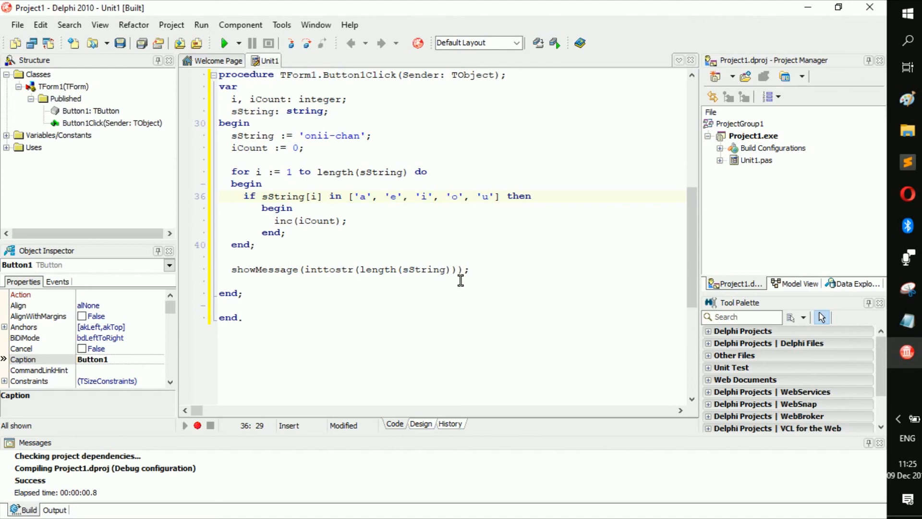
# - Show inttostr(iCount) in the message instead of the length and run the project
pyautogui.doubleClick(403, 269)
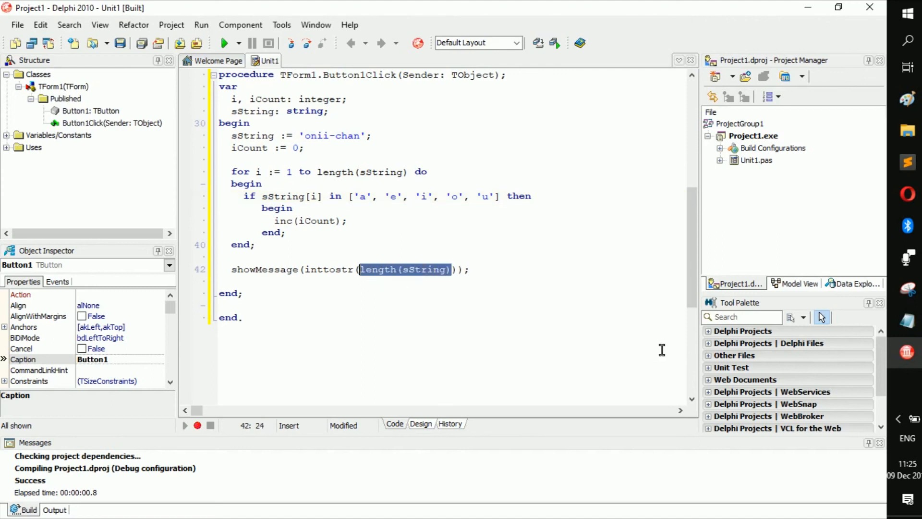
pyautogui.write('iCou')
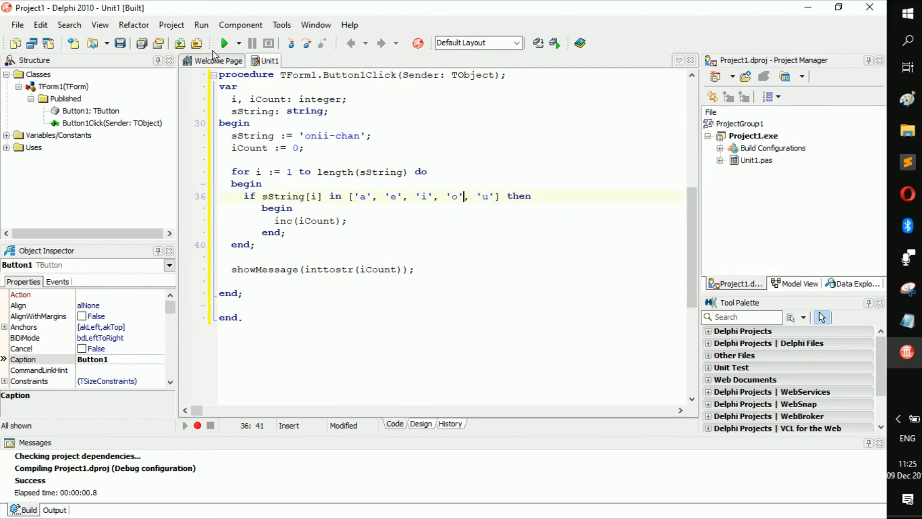
pyautogui.click(225, 43)
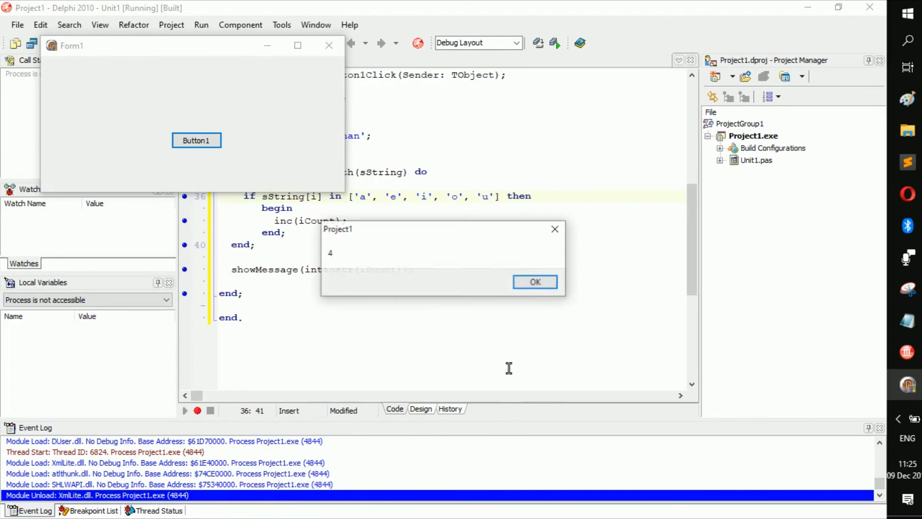
# - Dismiss the message reporting a vowel count of 4
pyautogui.click(534, 281)
pyautogui.write('UpperCas')
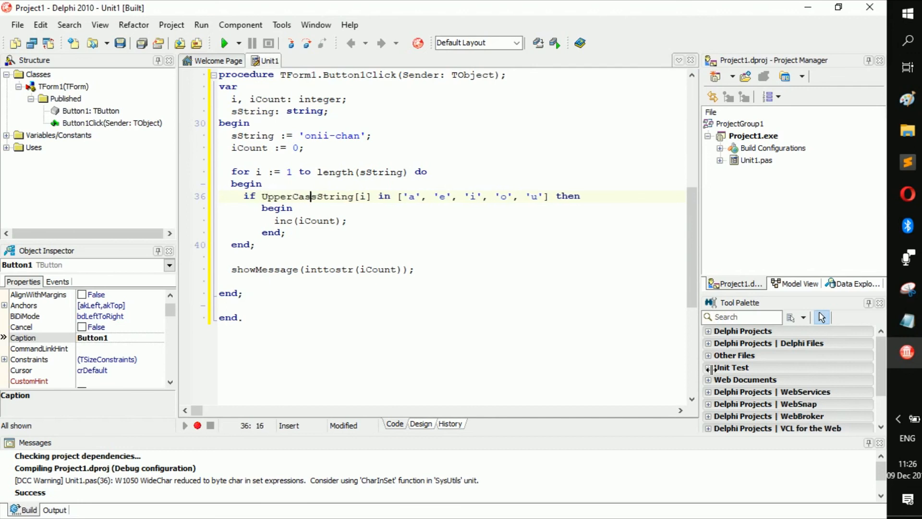
# - Wrap the tested character as UpCase(sString[i]), set sString to 'OniI-chan' and compile successfully
pyautogui.write('(')
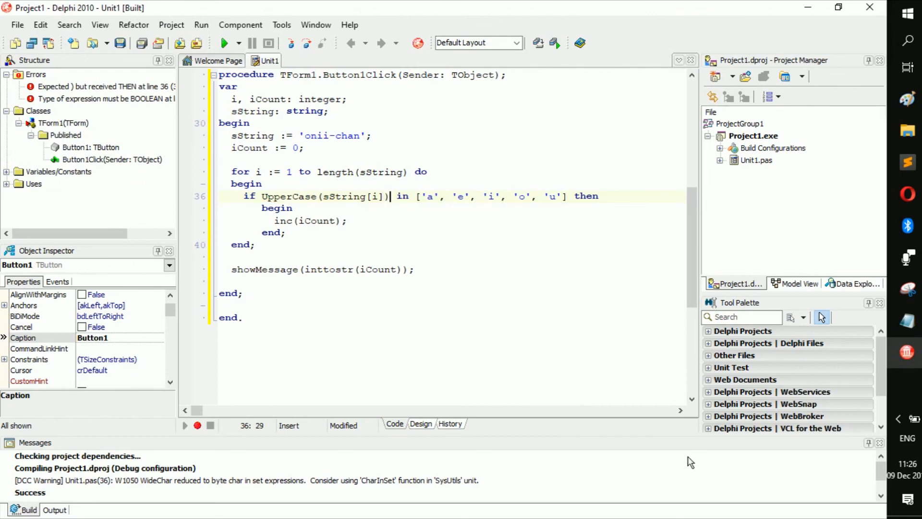
pyautogui.doubleClick(287, 196)
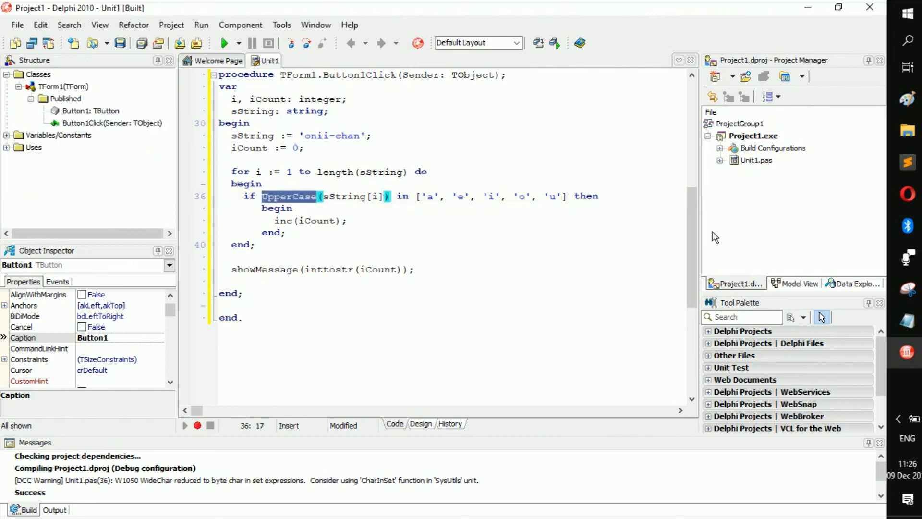
pyautogui.write('LowerCase')
pyautogui.click(451, 135)
pyautogui.write('OniI')
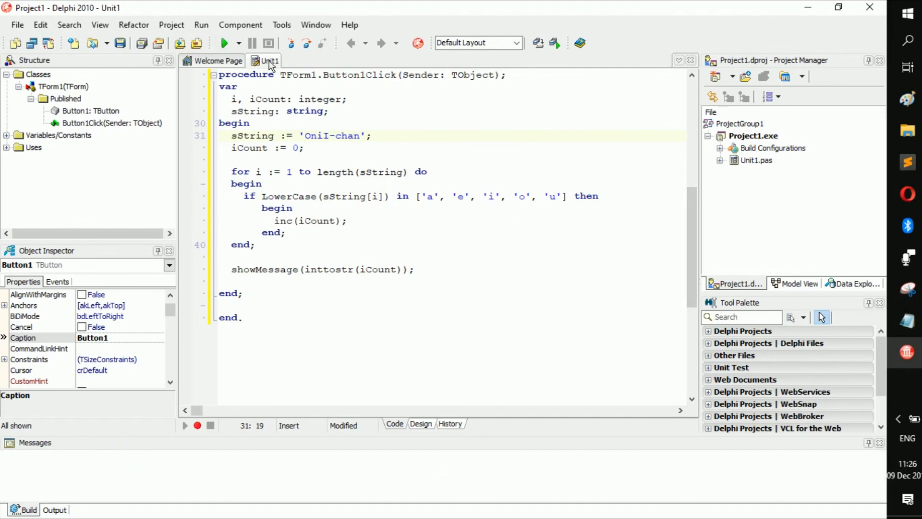
pyautogui.click(224, 44)
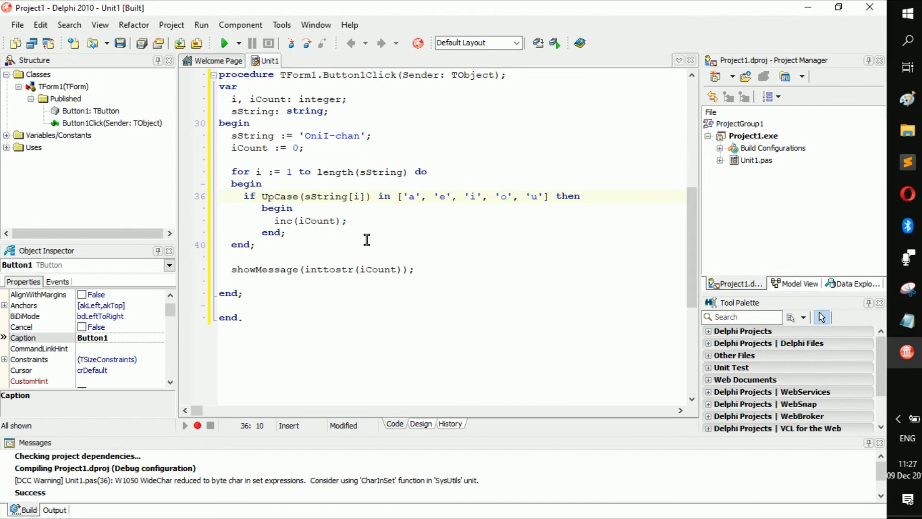
# - Replace the lowercase vowels in the set literal with uppercase 'A', 'E', 'I', 'O', 'U'
pyautogui.click(271, 196)
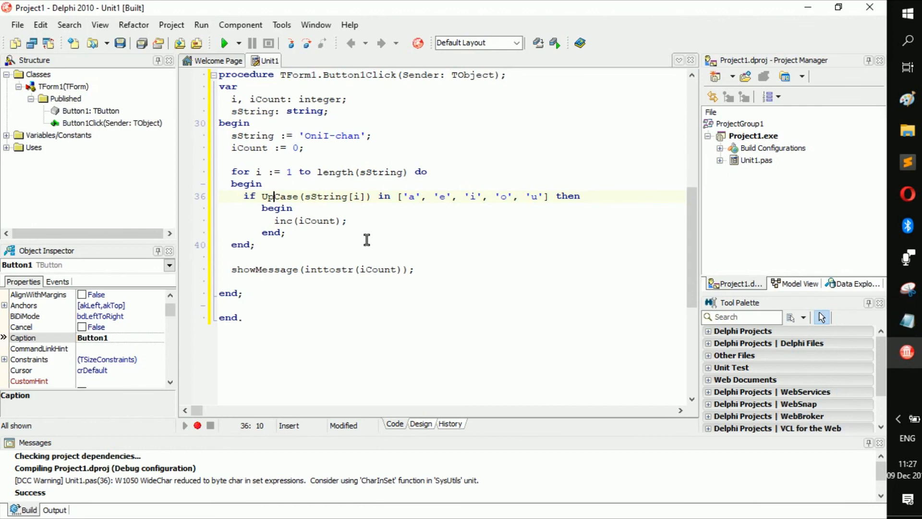
pyautogui.moveTo(415, 222)
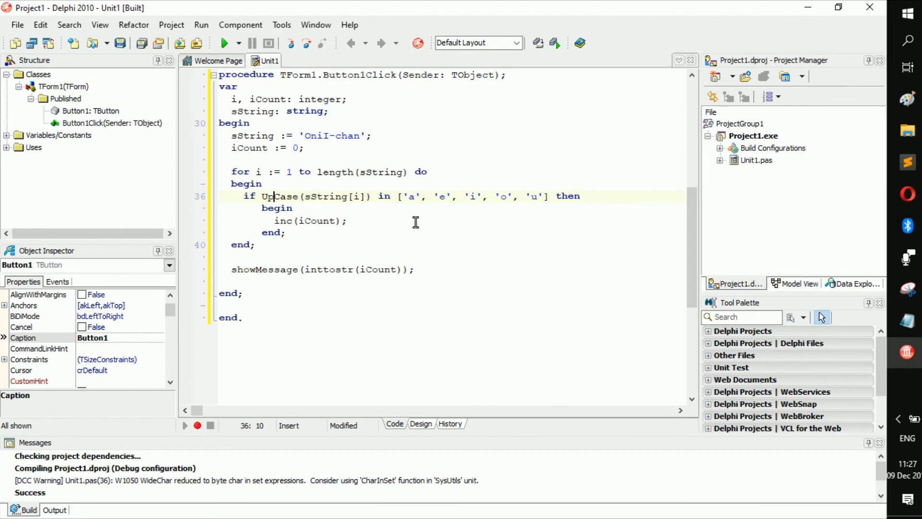
pyautogui.doubleClick(413, 196)
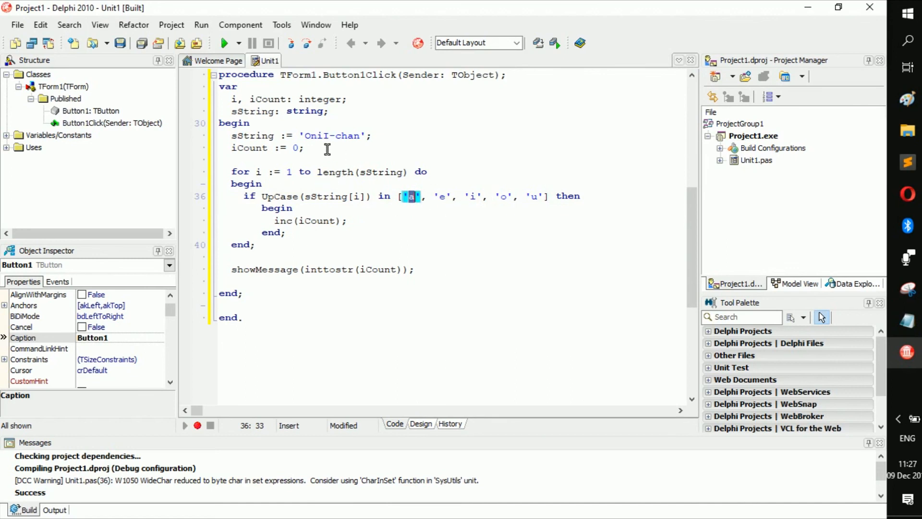
pyautogui.moveTo(442, 209)
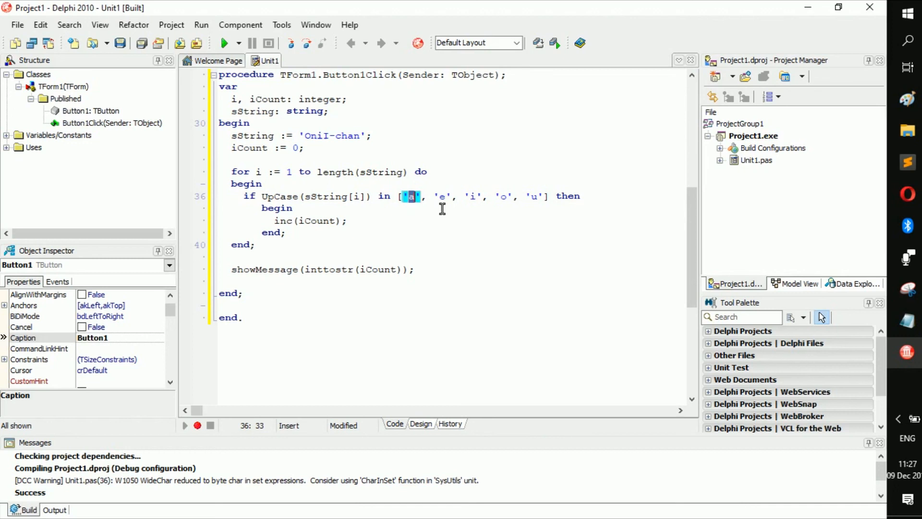
pyautogui.write('A')
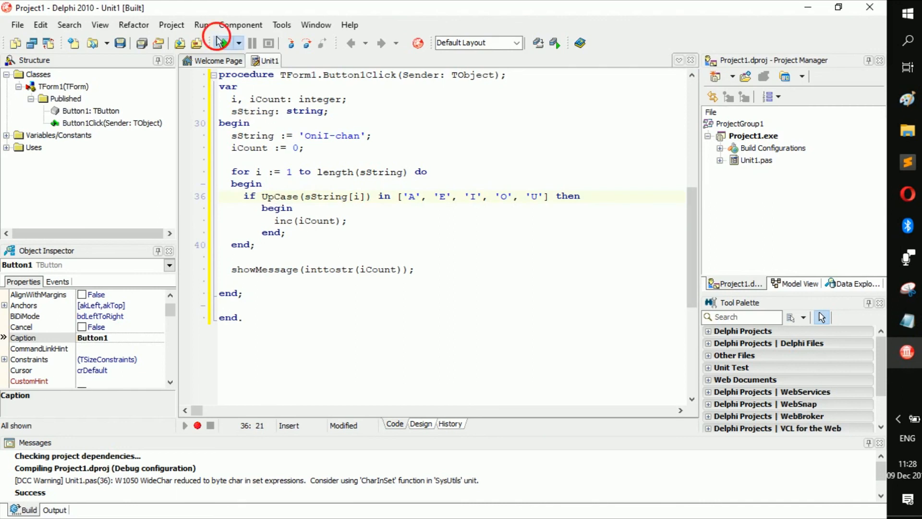
# - Run the project, trigger Button1 and dismiss the message reporting 4 vowels
pyautogui.click(224, 42)
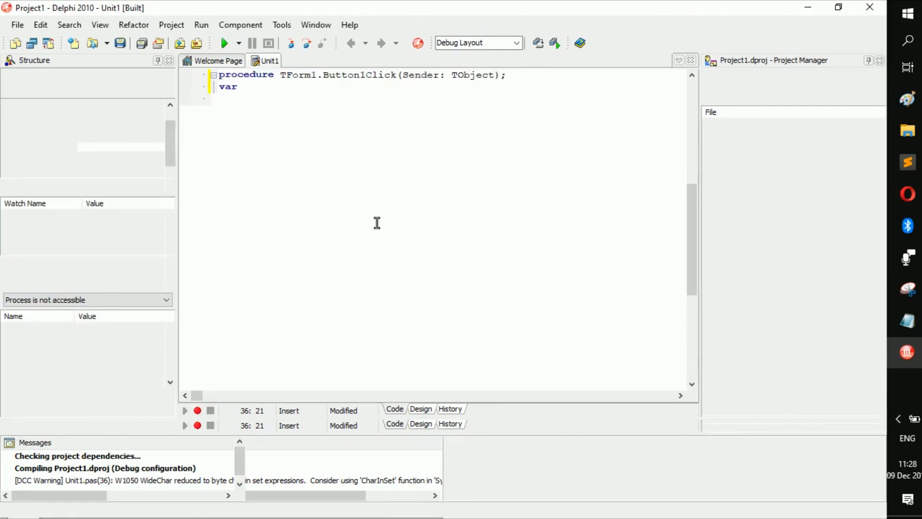
pyautogui.click(223, 42)
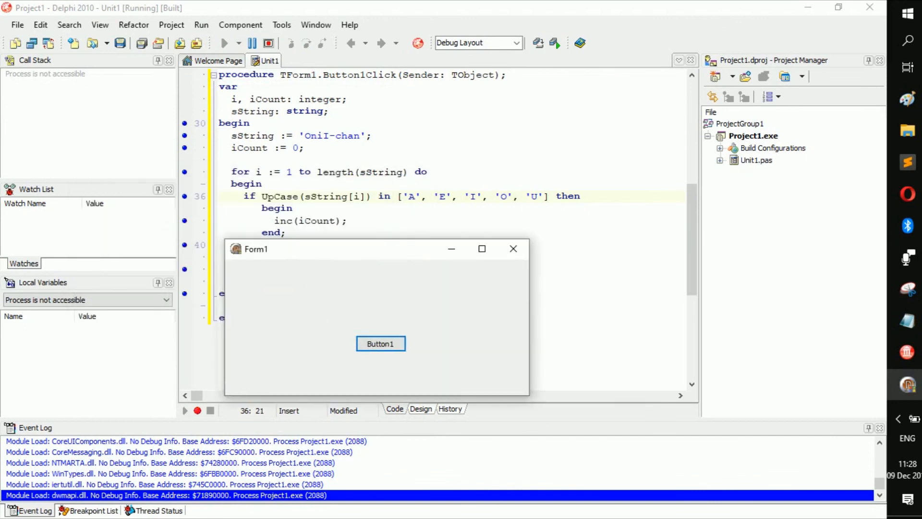
pyautogui.click(380, 343)
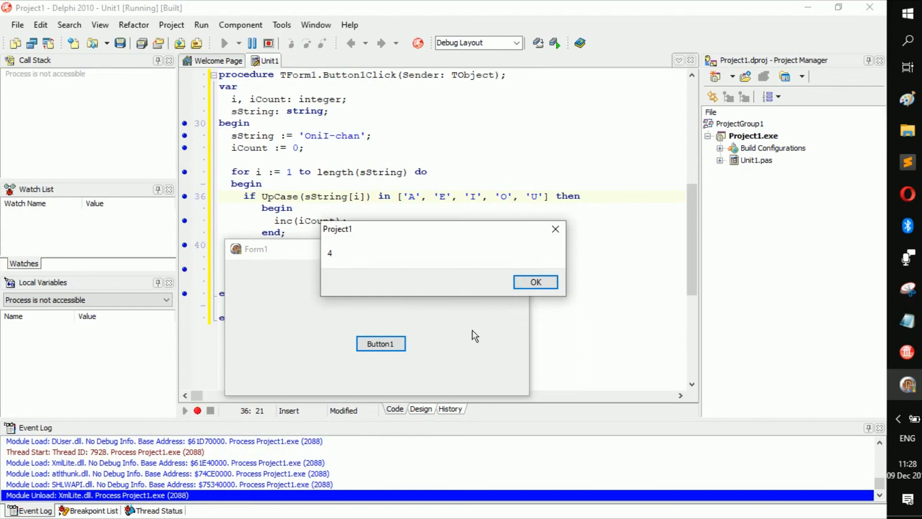
pyautogui.click(535, 282)
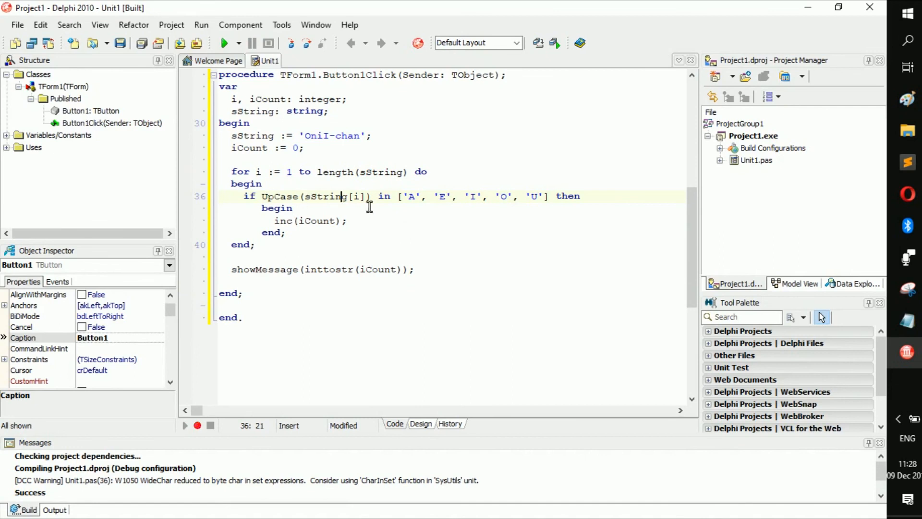
pyautogui.moveTo(348, 196); pyautogui.dragTo(468, 196)
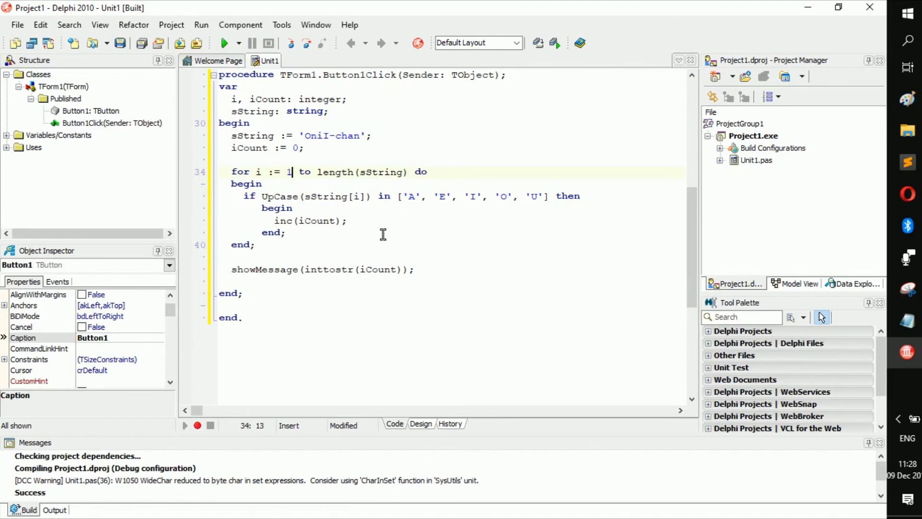
pyautogui.click(435, 274)
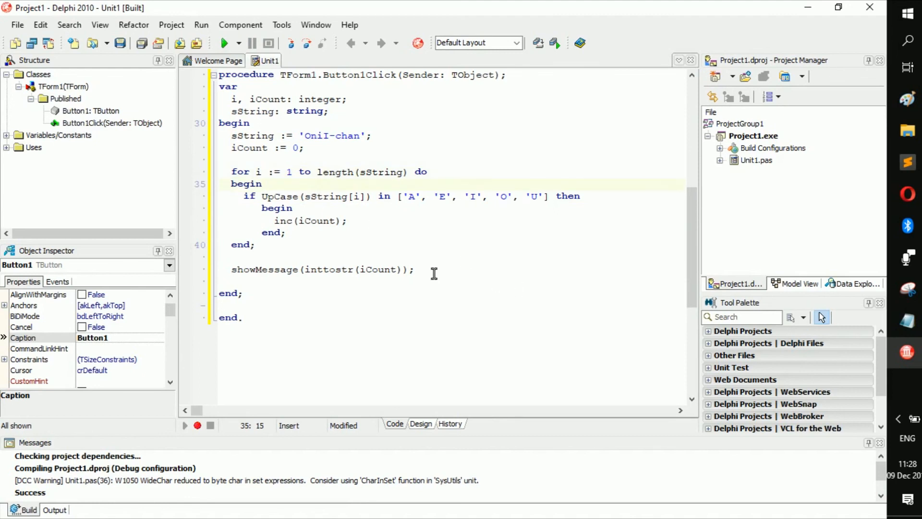